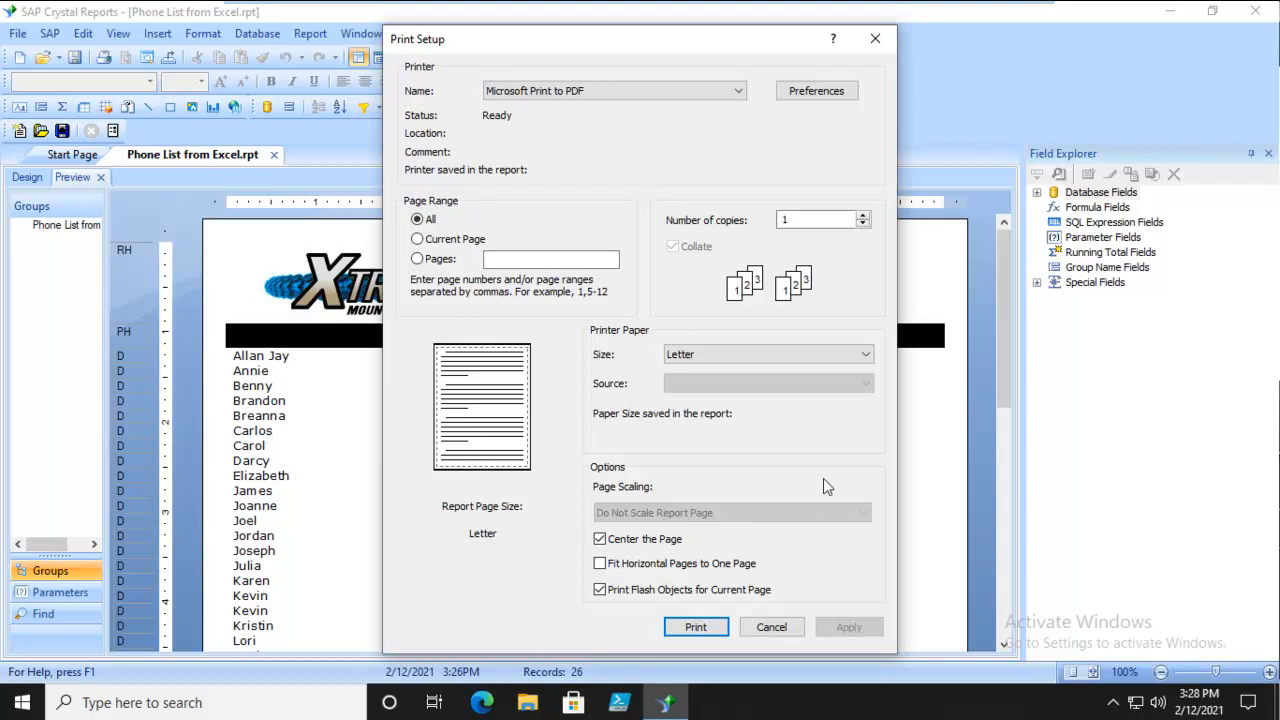
# - Cancel the Print Setup dialog and return to the phone list preview
pyautogui.click(740, 90)
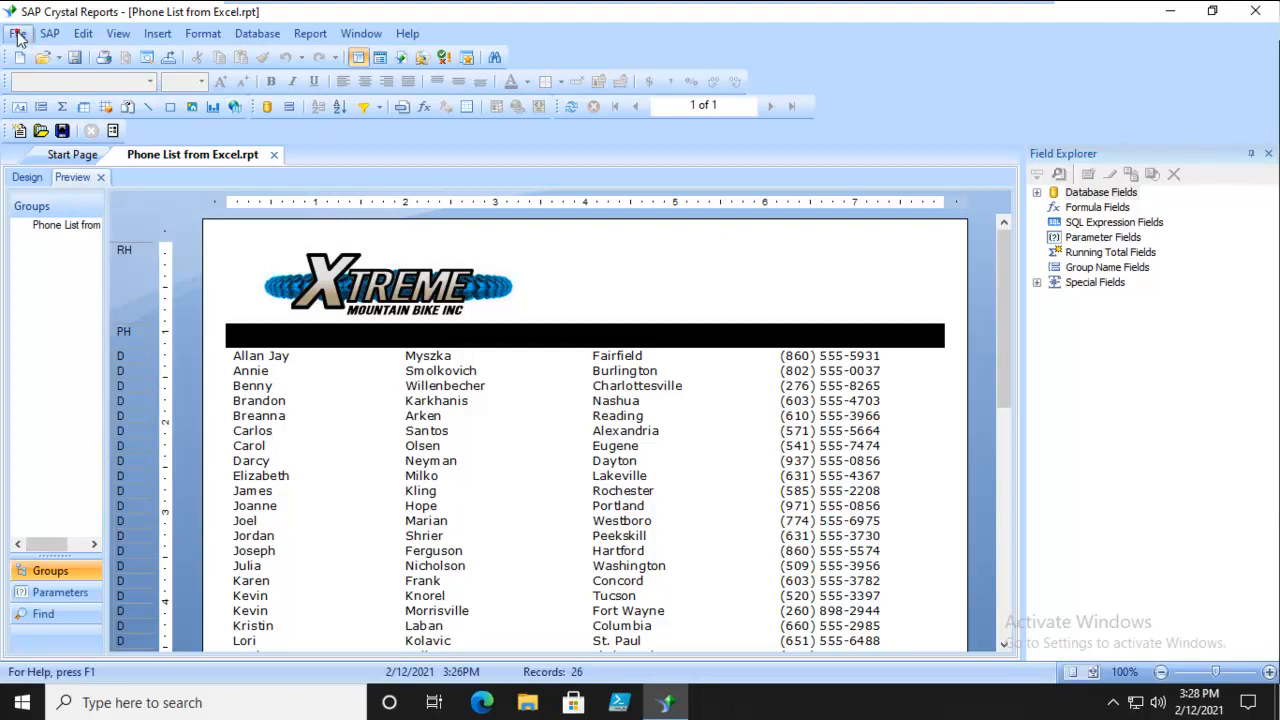
# - Start Export Report from the File menu and list the available export formats
pyautogui.click(16, 32)
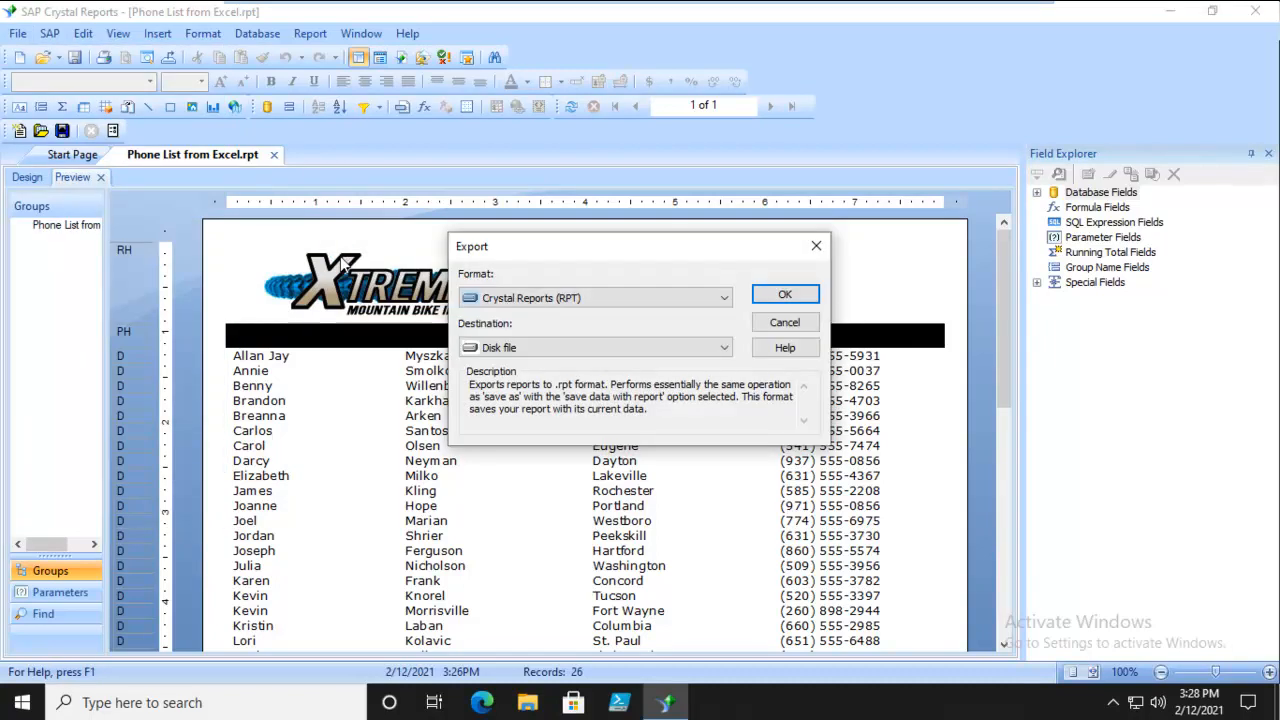
pyautogui.moveTo(350, 244)
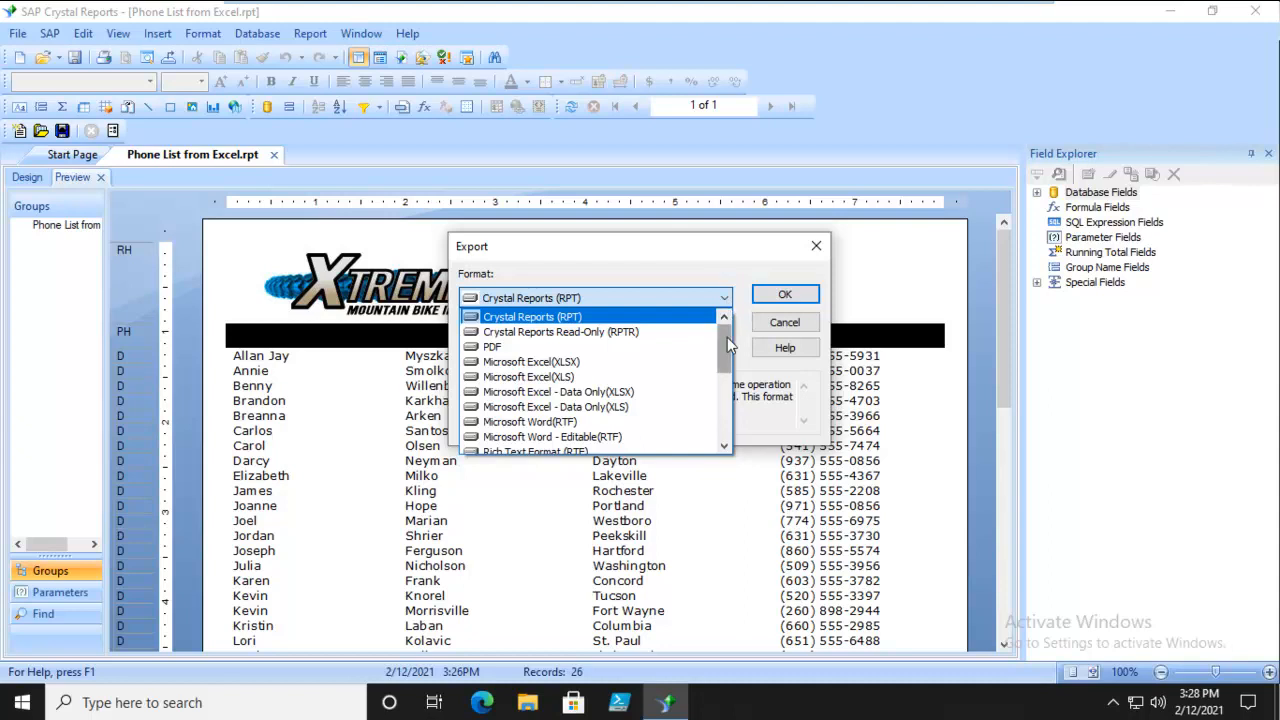
pyautogui.scroll(-3)
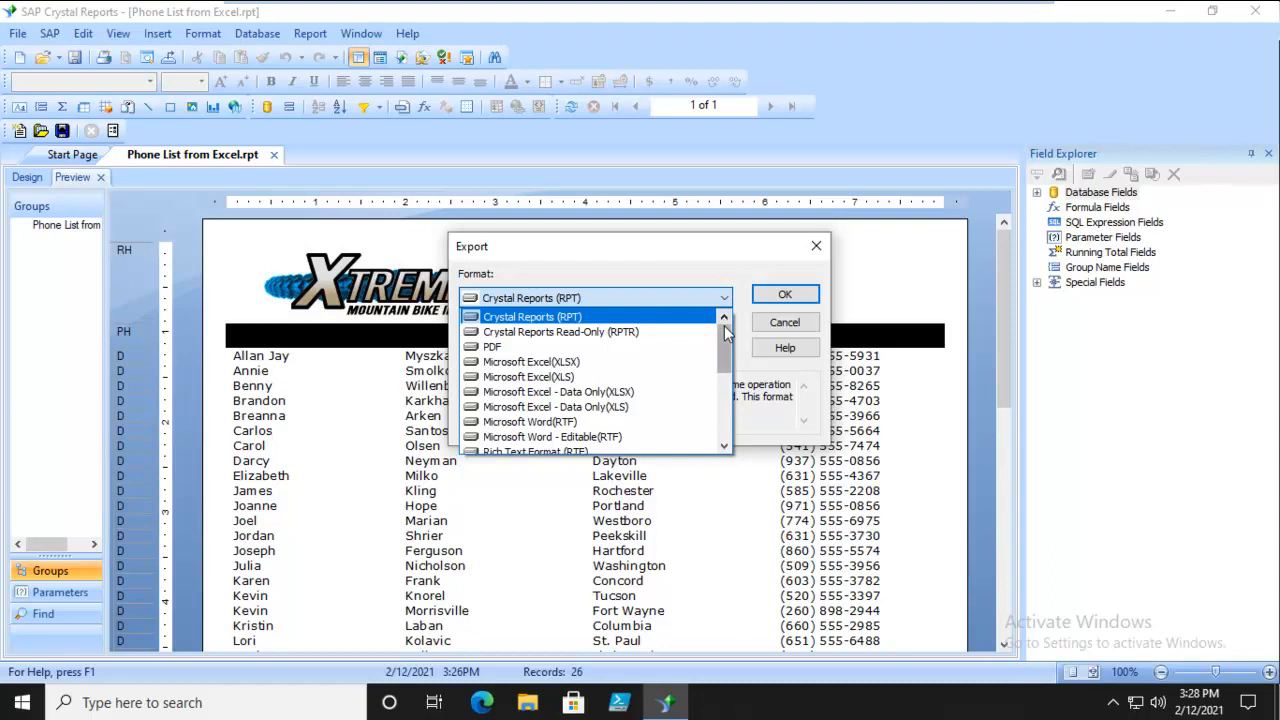
# - Export all pages as Microsoft Word (RTF) to Phone List from Excel.rtf in Documents
pyautogui.click(528, 420)
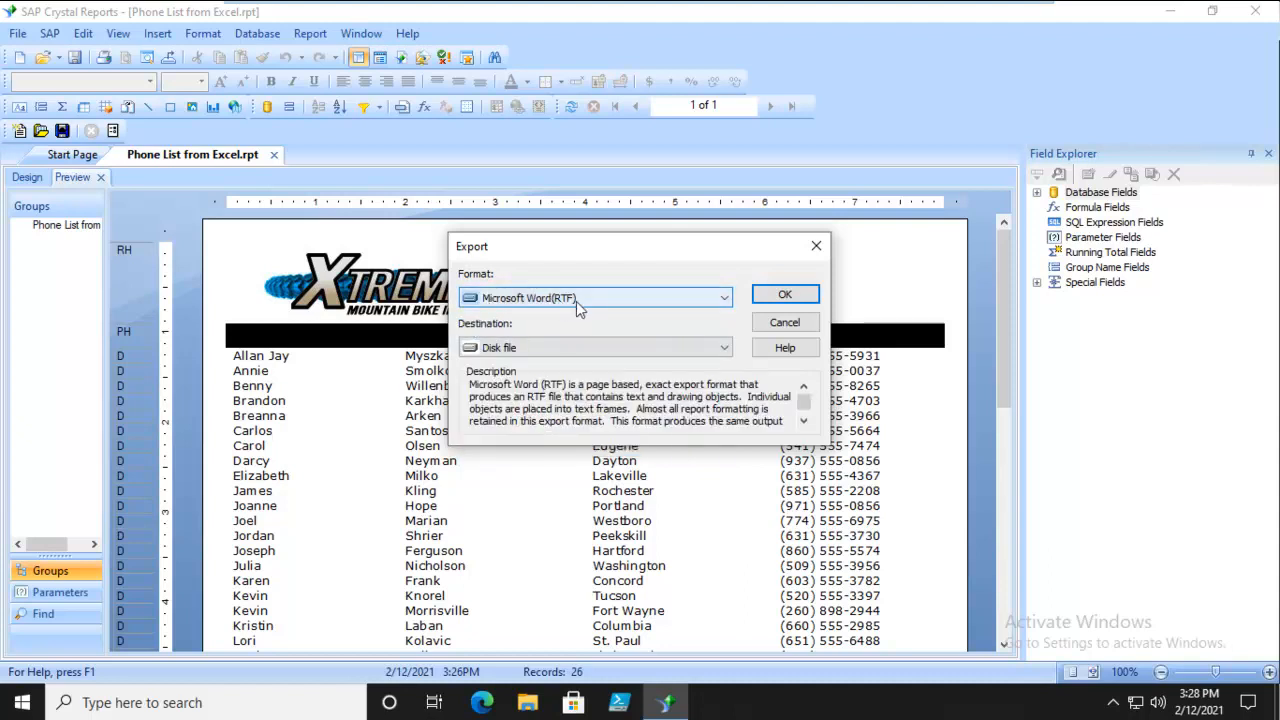
pyautogui.moveTo(588, 348)
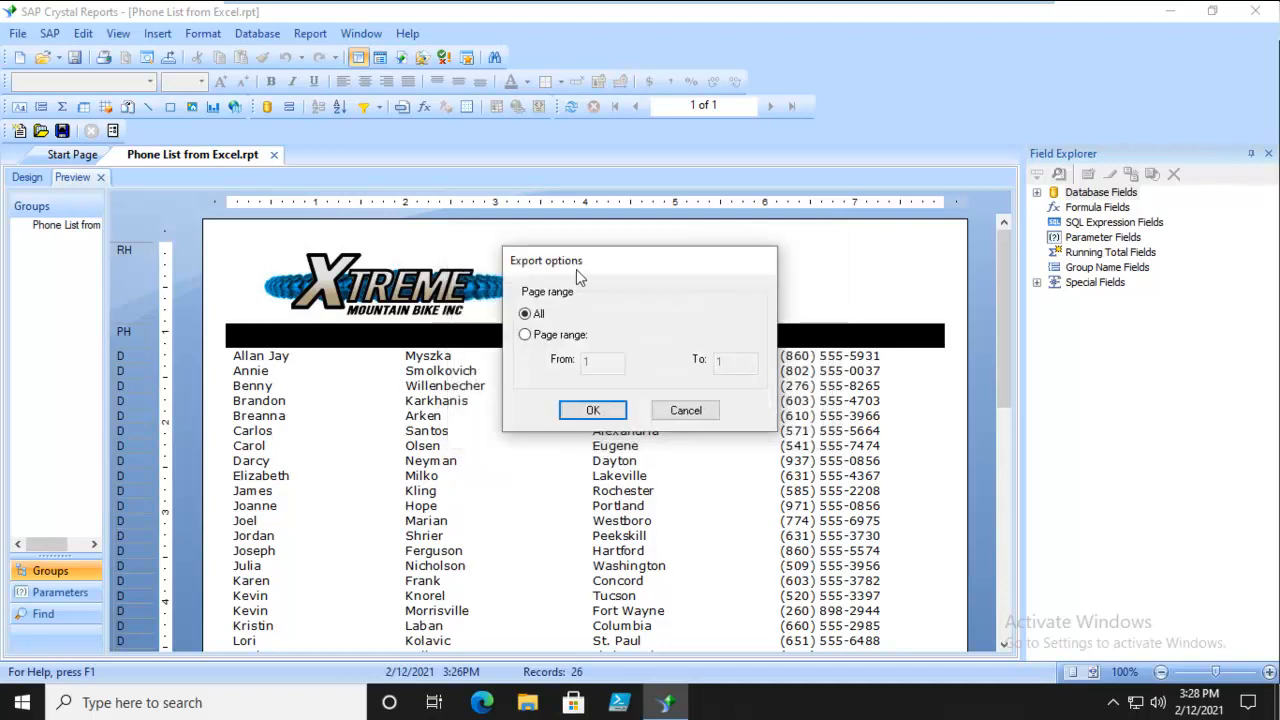
pyautogui.moveTo(592, 410)
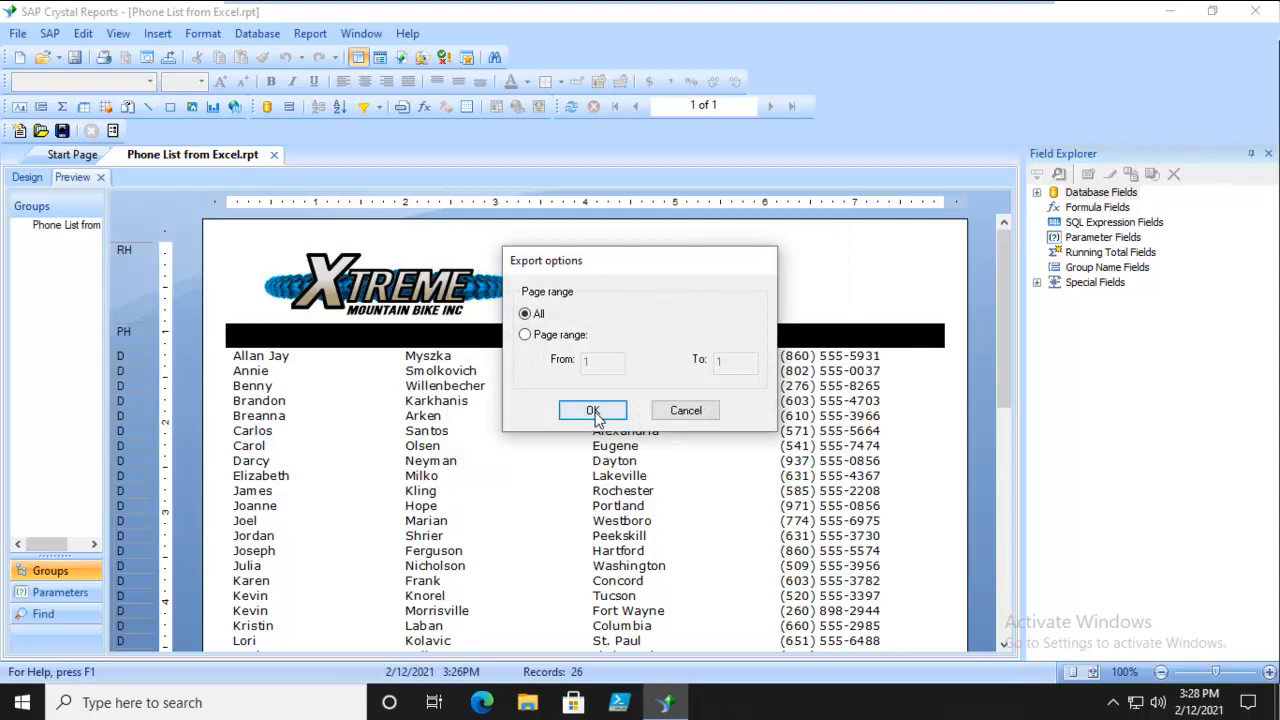
pyautogui.click(592, 410)
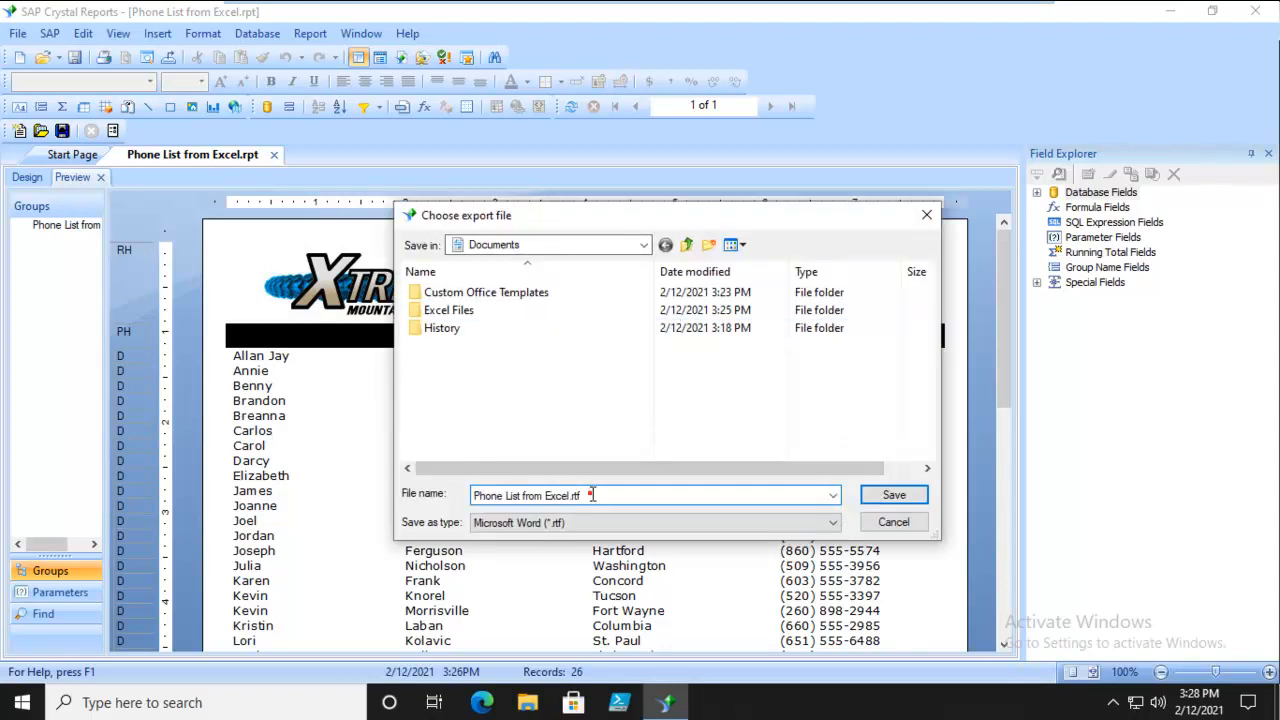
pyautogui.click(892, 494)
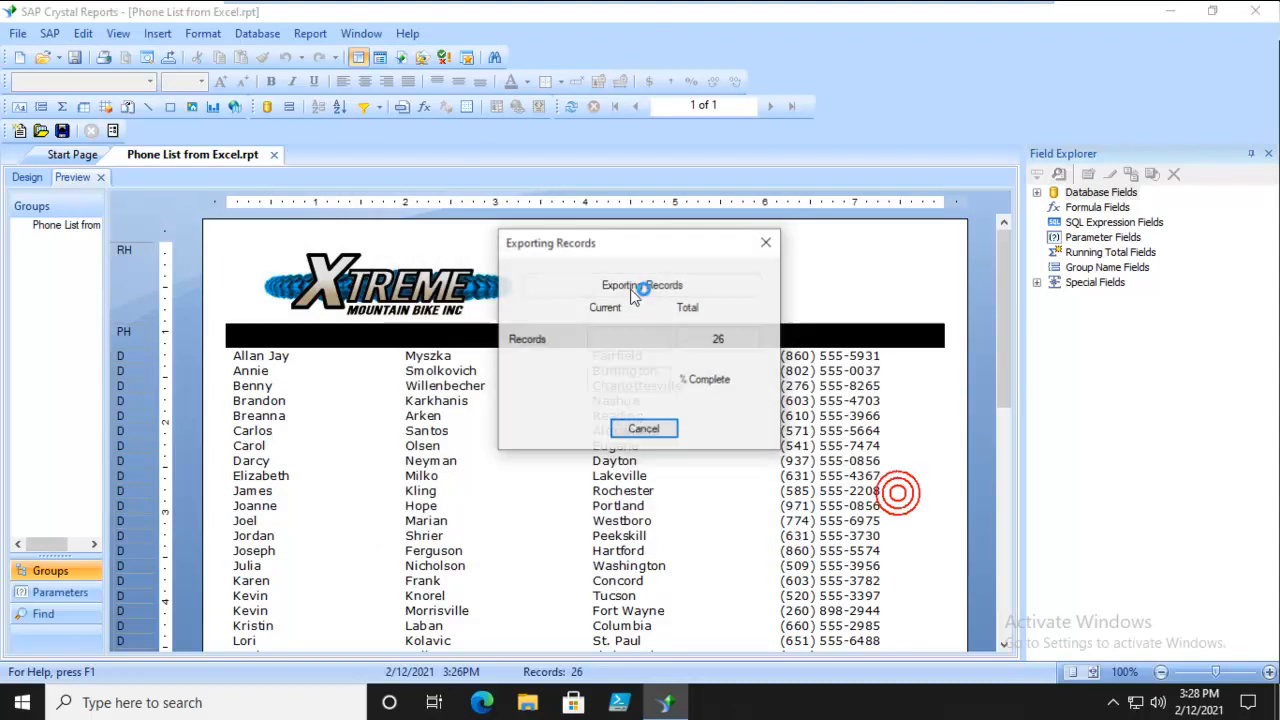
pyautogui.click(644, 428)
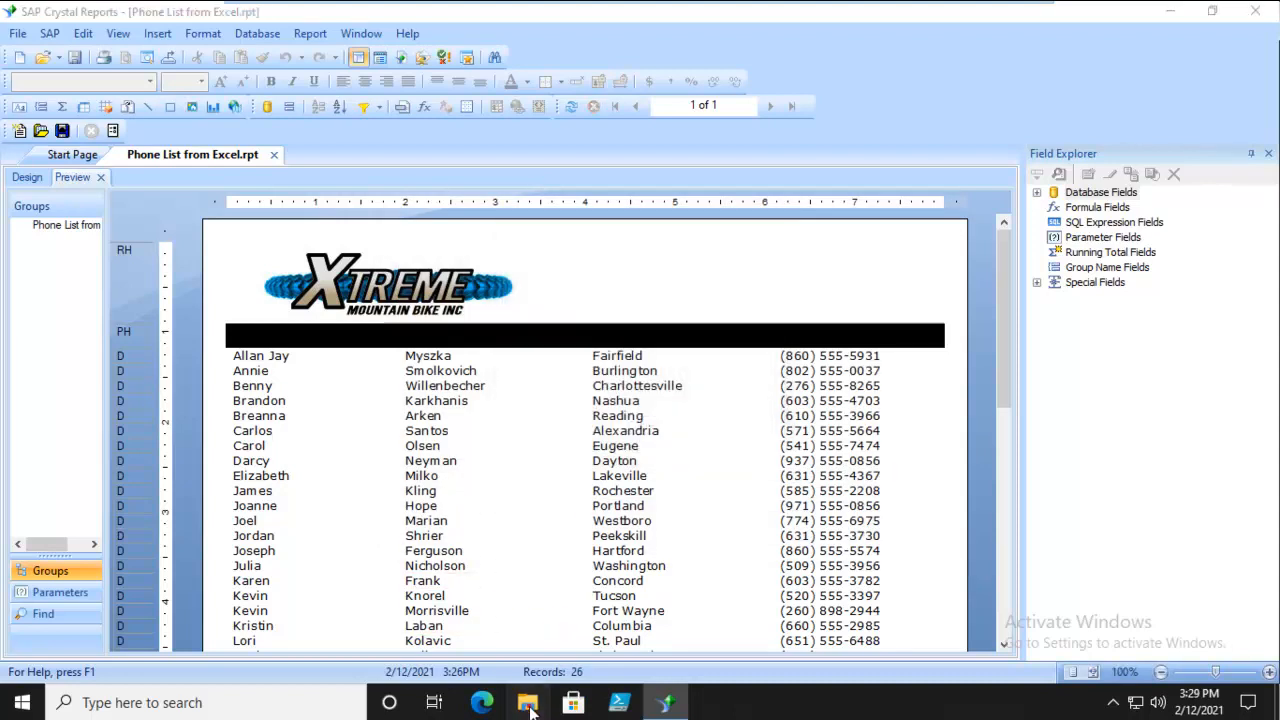
# - Browse File Explorer into Excel Files and back up to Documents
pyautogui.click(528, 702)
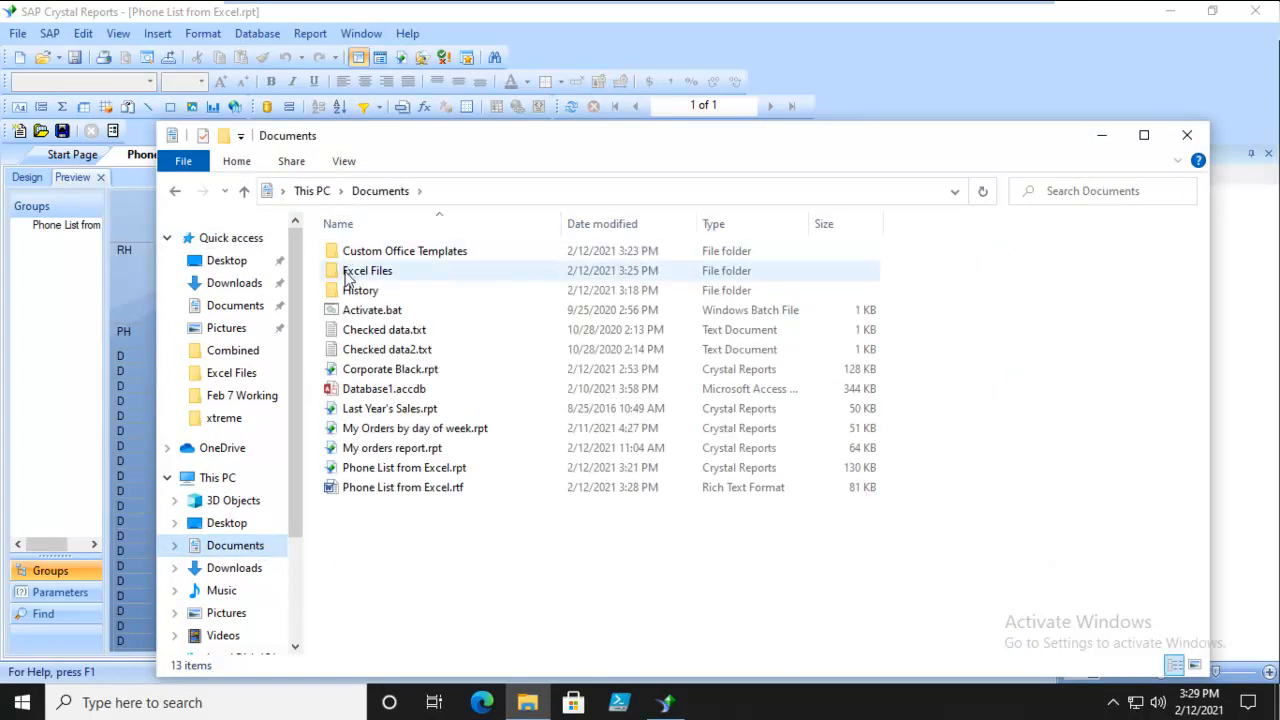
pyautogui.doubleClick(368, 270)
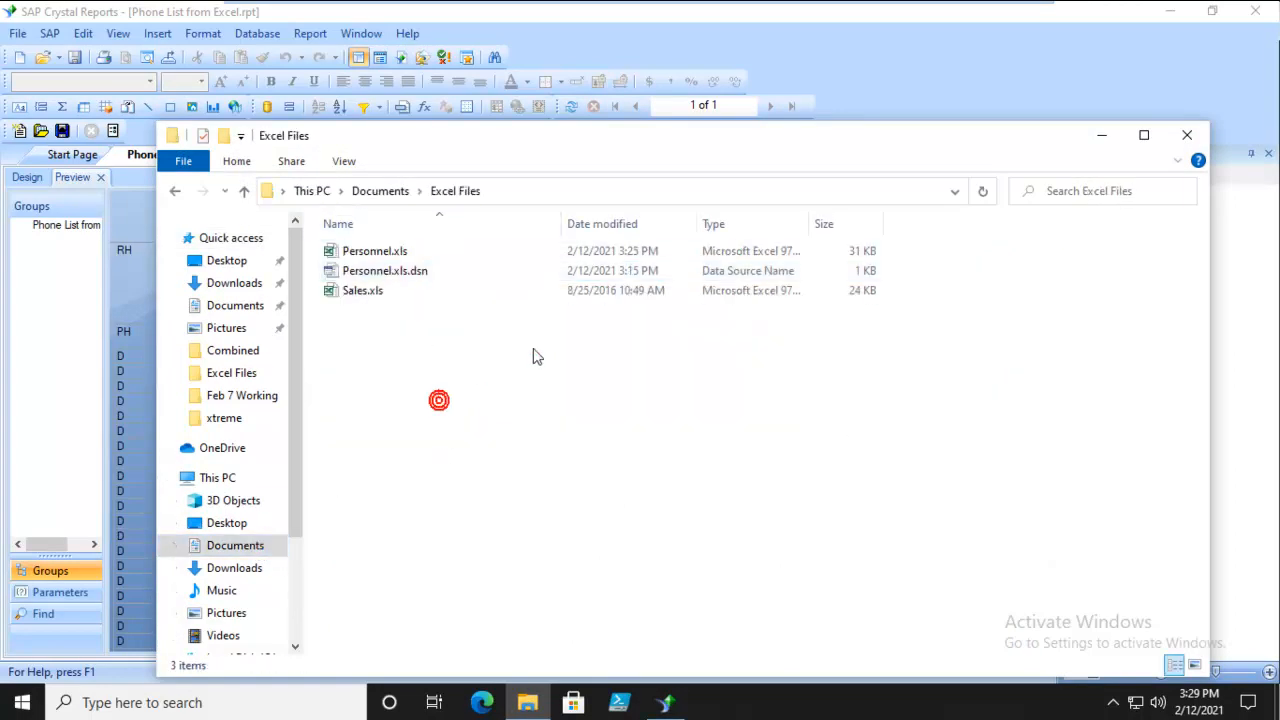
pyautogui.click(982, 192)
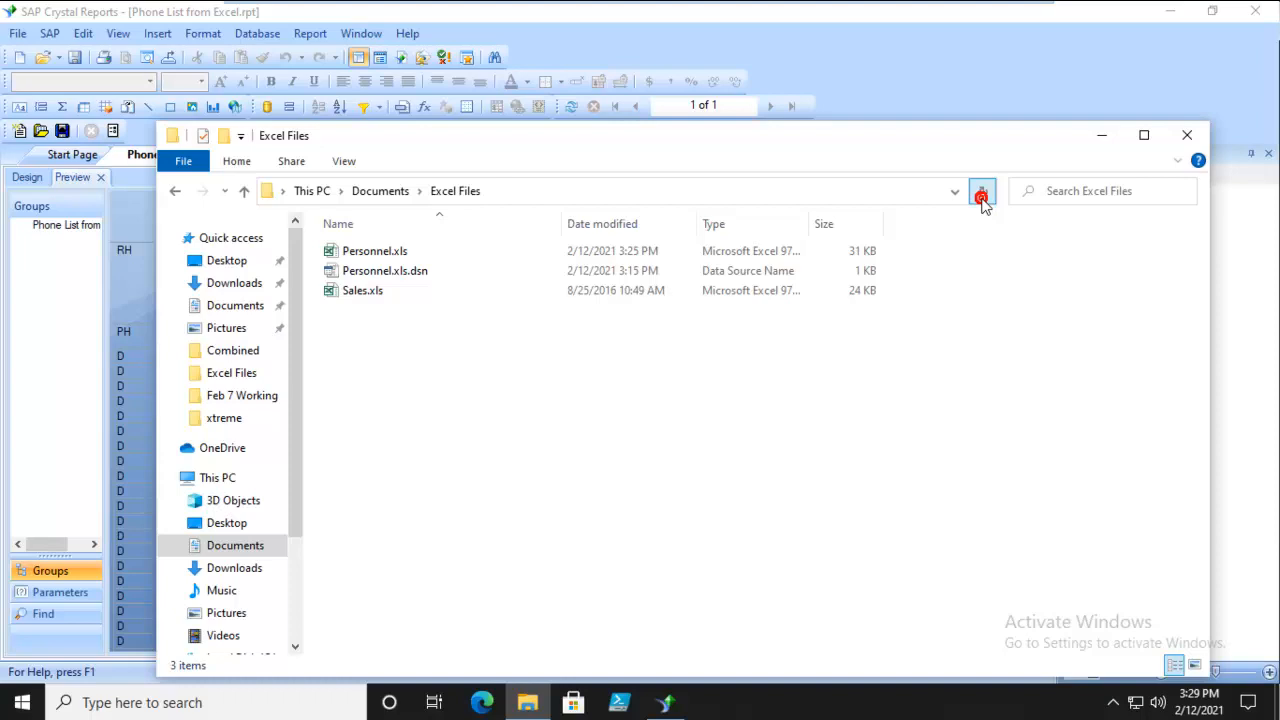
pyautogui.click(380, 192)
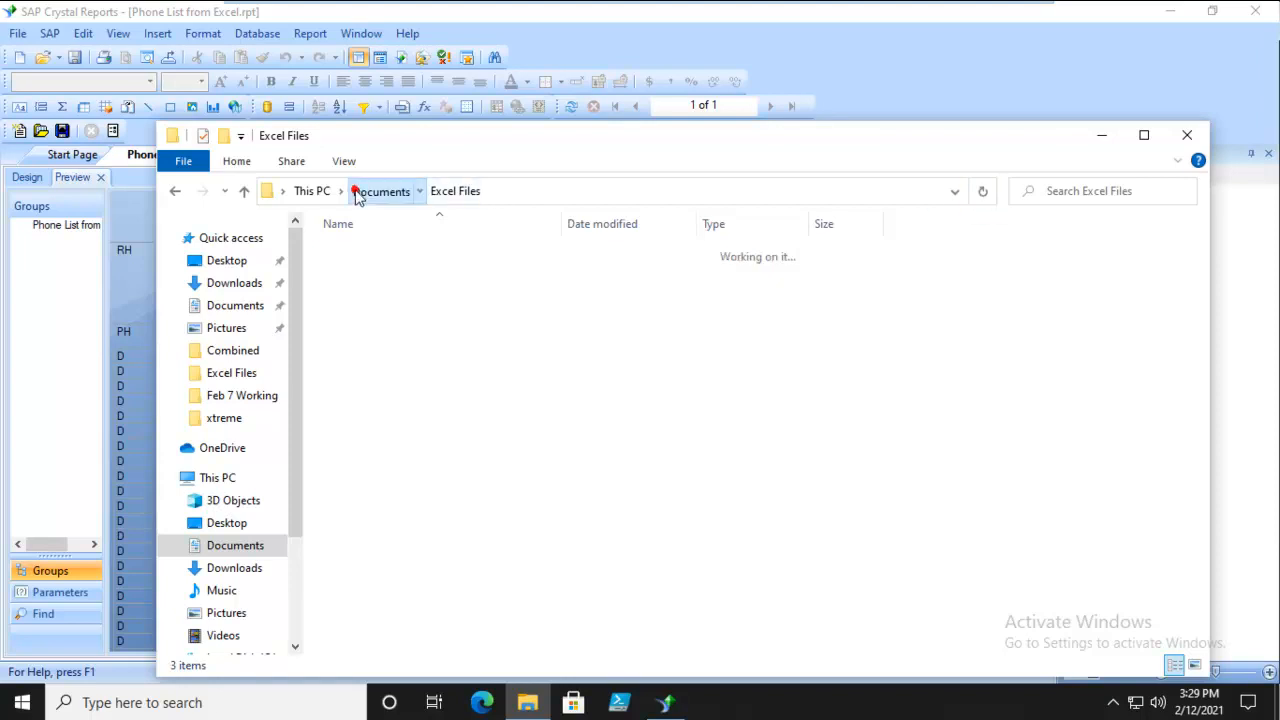
pyautogui.click(380, 192)
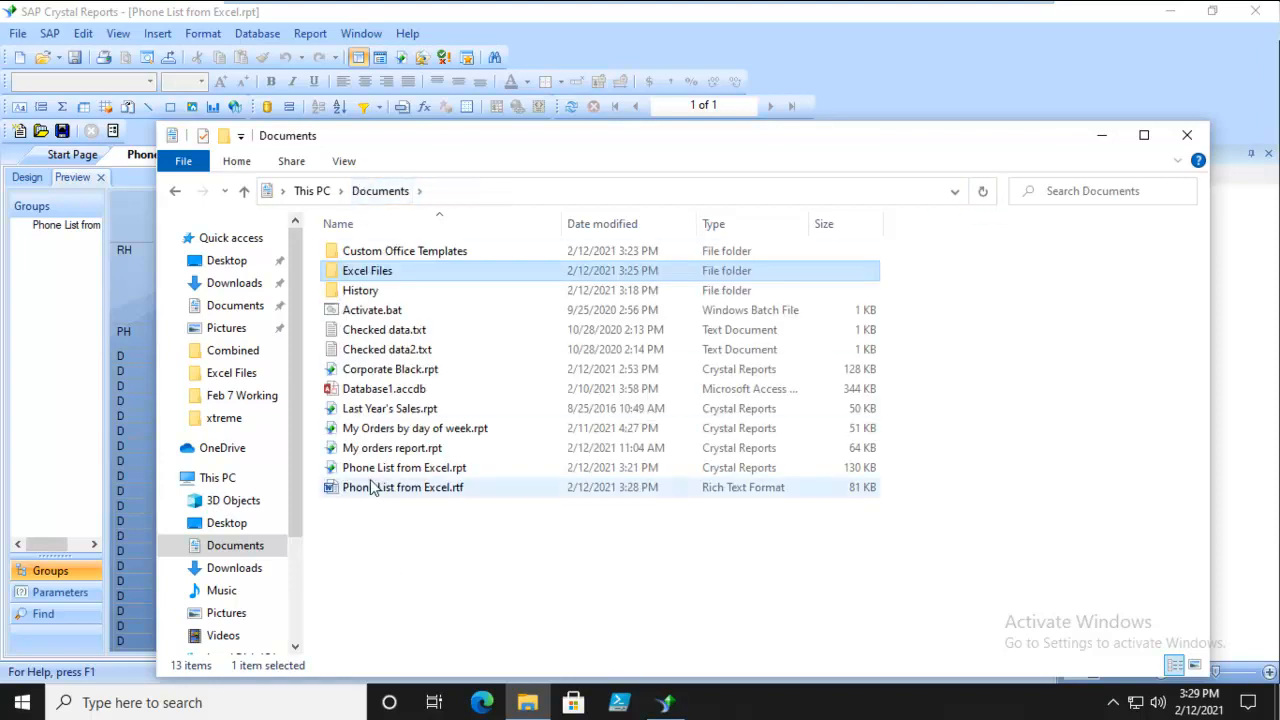
# - Select Phone List from Excel.rtf and launch it in Word
pyautogui.click(404, 488)
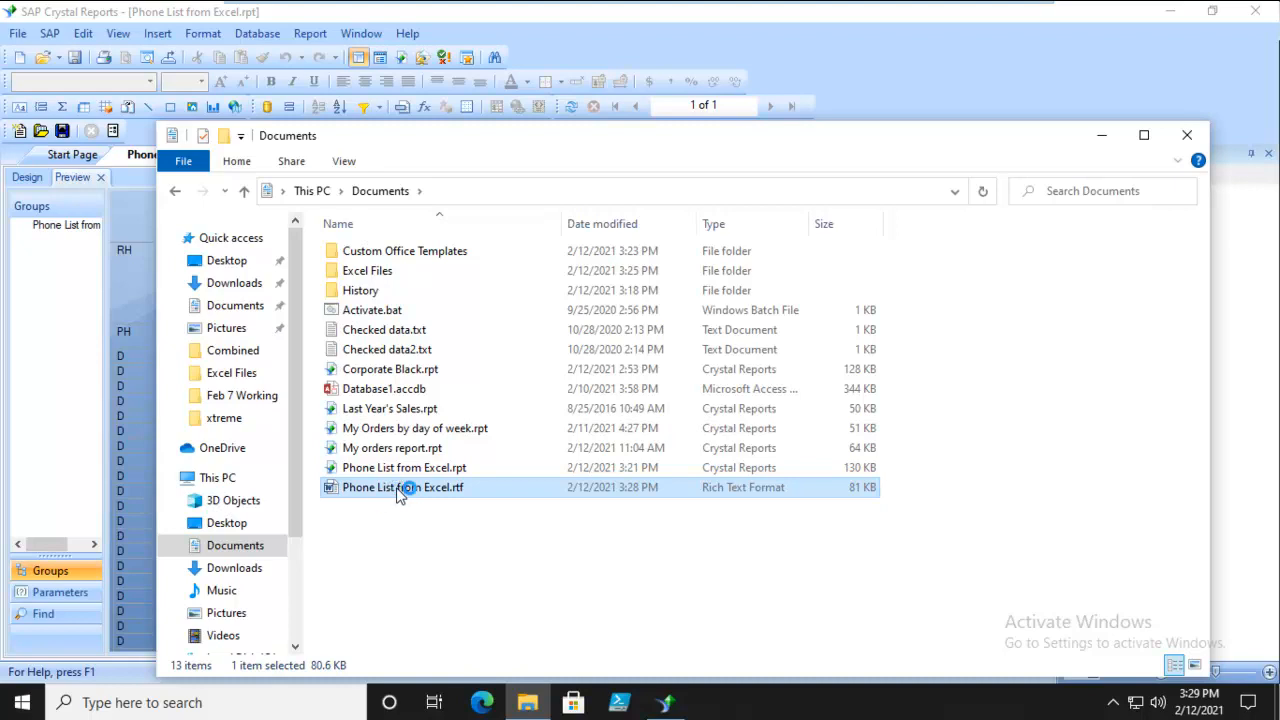
pyautogui.doubleClick(404, 488)
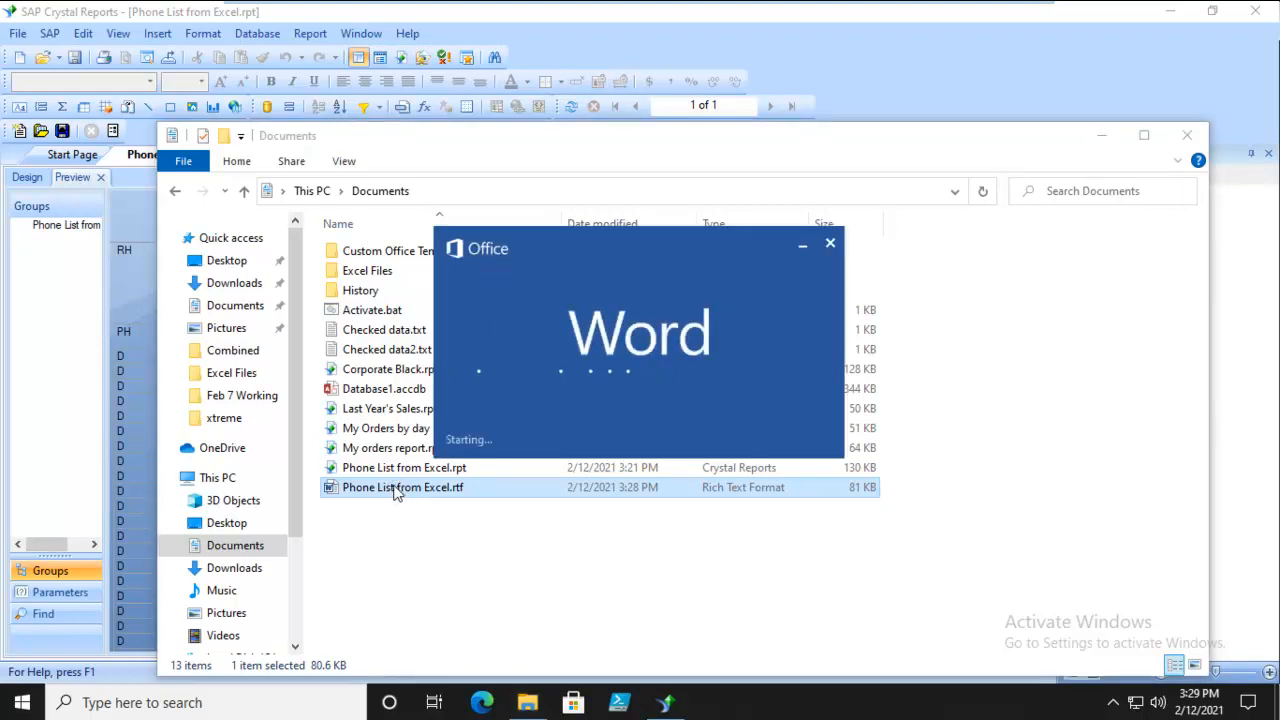
# - Review the phone list with its XTREME logo in Word from bottom to top, then close it
pyautogui.doubleClick(404, 488)
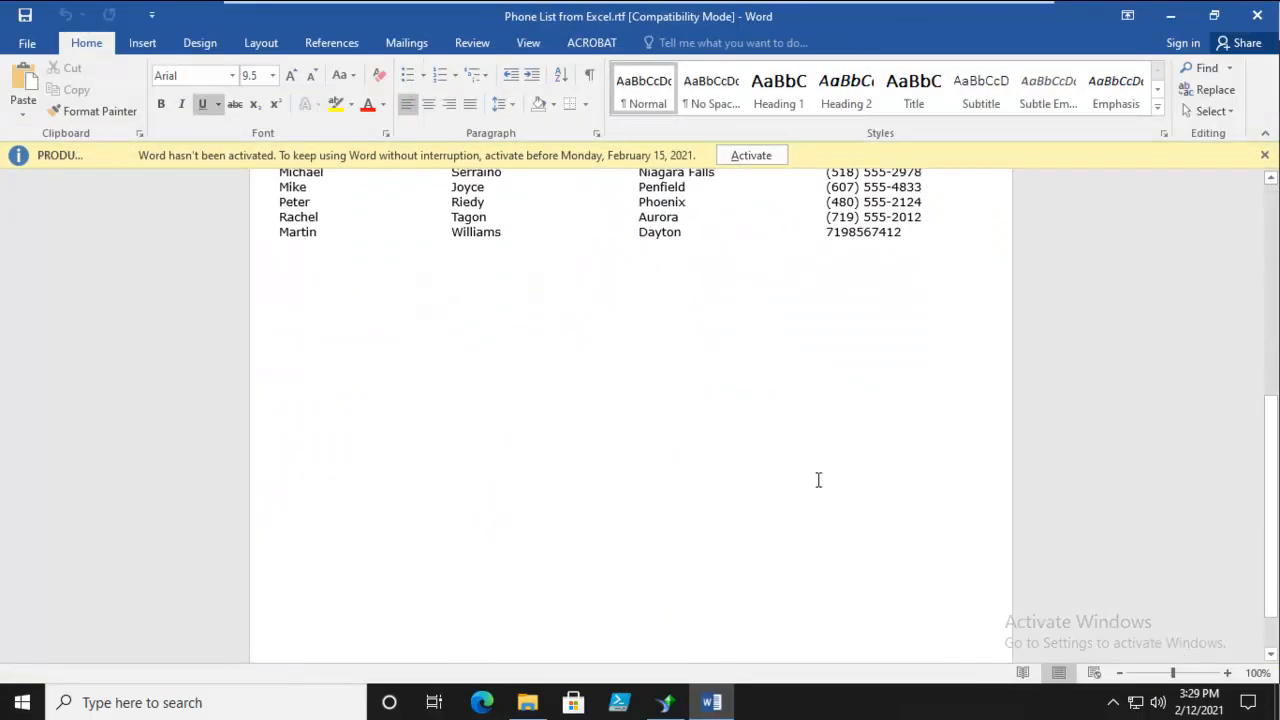
pyautogui.scroll(3)
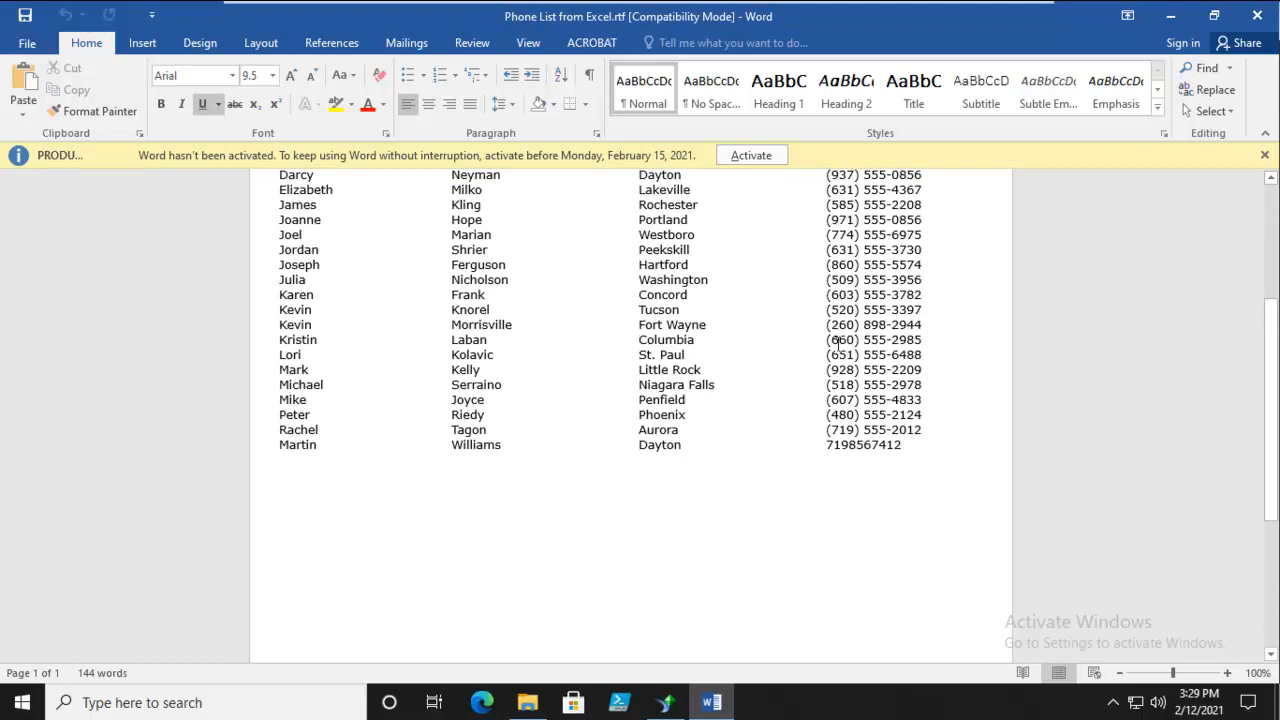
pyautogui.scroll(3)
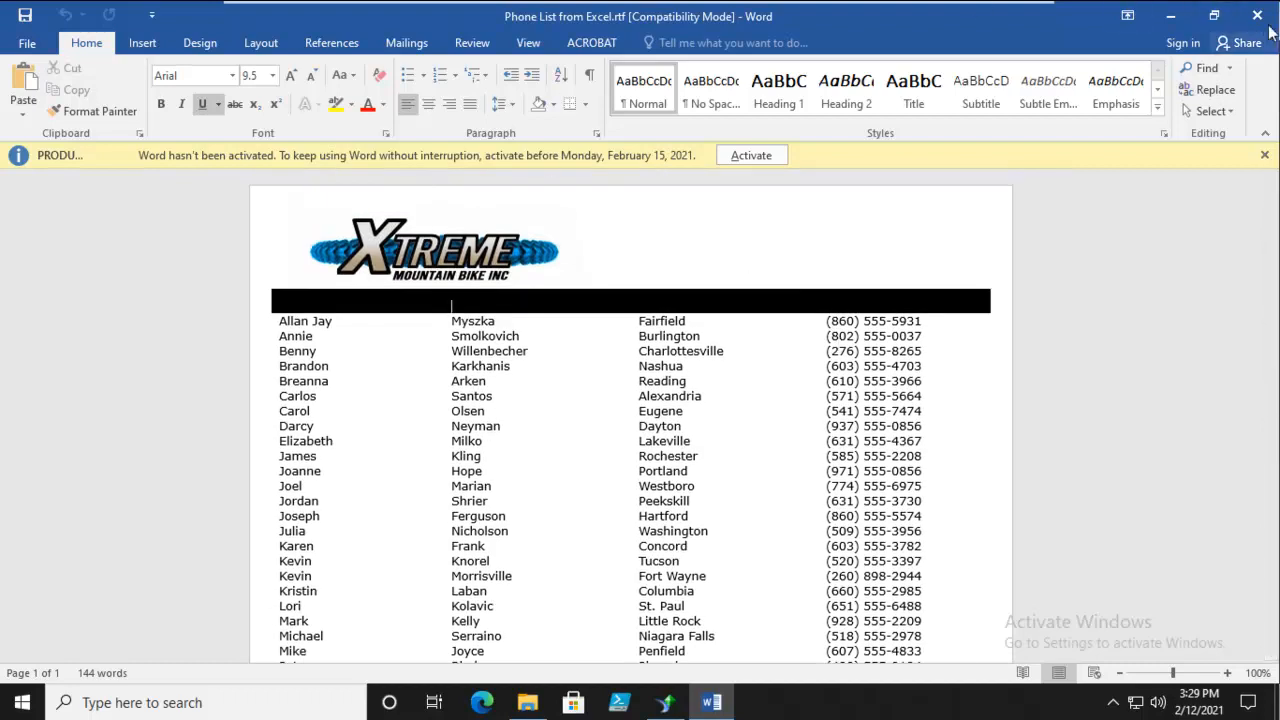
pyautogui.moveTo(1258, 16)
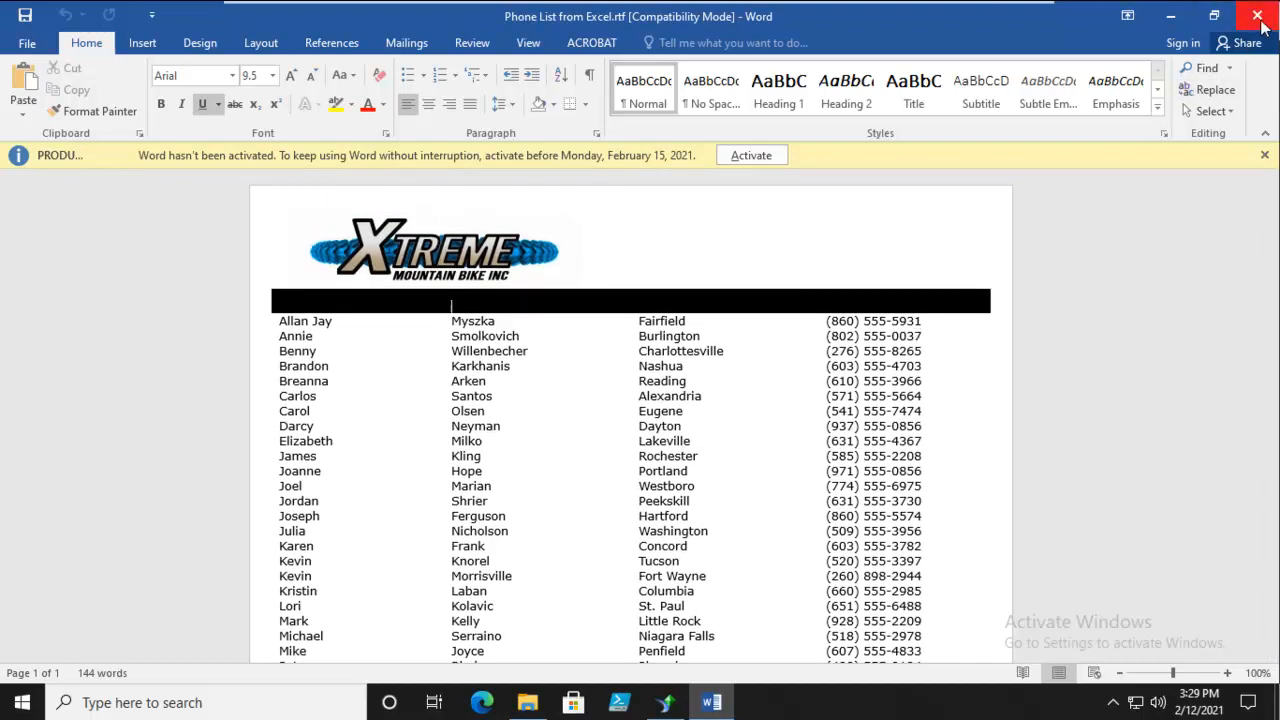
pyautogui.click(1258, 16)
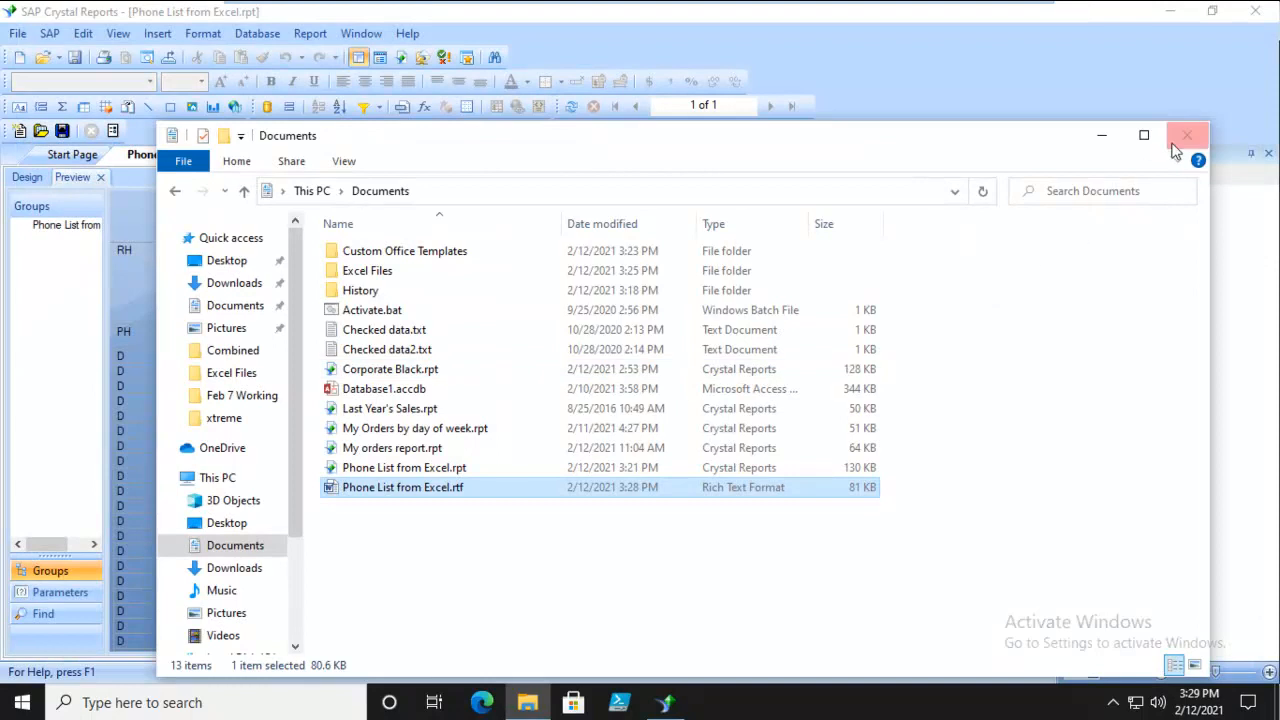
# - Close File Explorer and start a second export of the report from Crystal Reports
pyautogui.click(1188, 136)
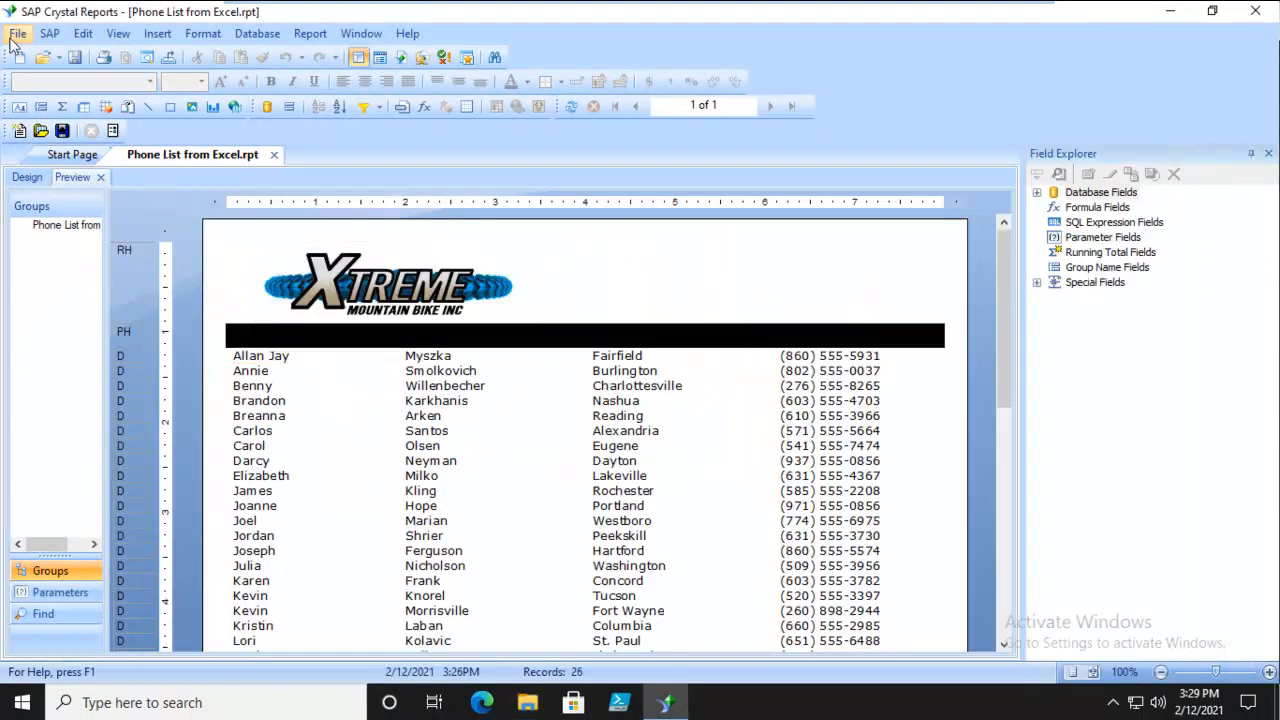
pyautogui.click(16, 32)
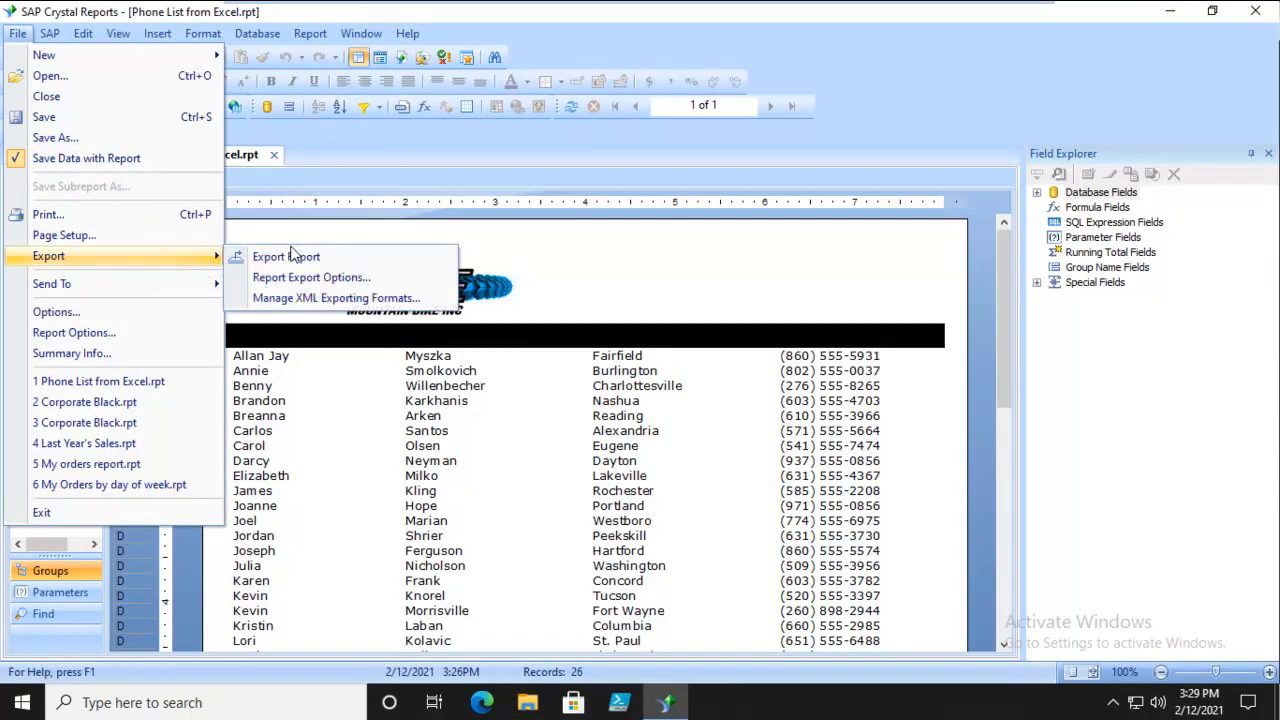
pyautogui.click(284, 256)
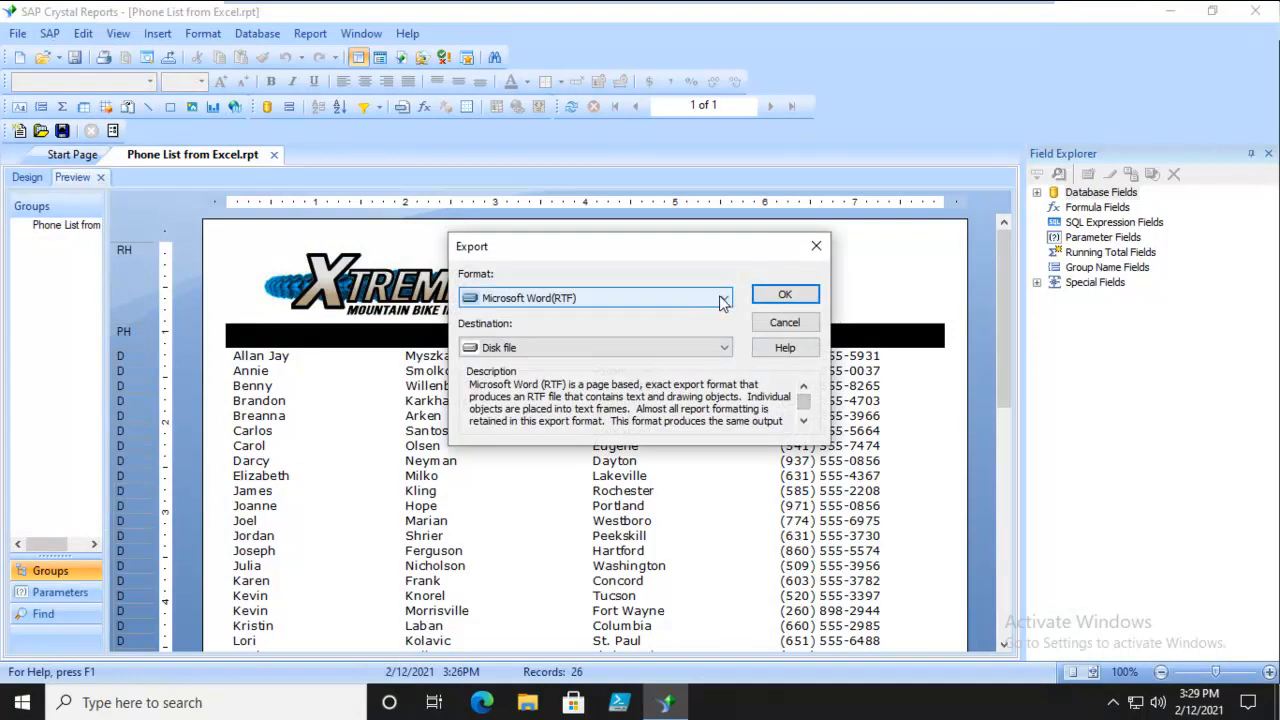
# - Choose HTML 4.0 as the format with Disk file destination and confirm
pyautogui.click(724, 298)
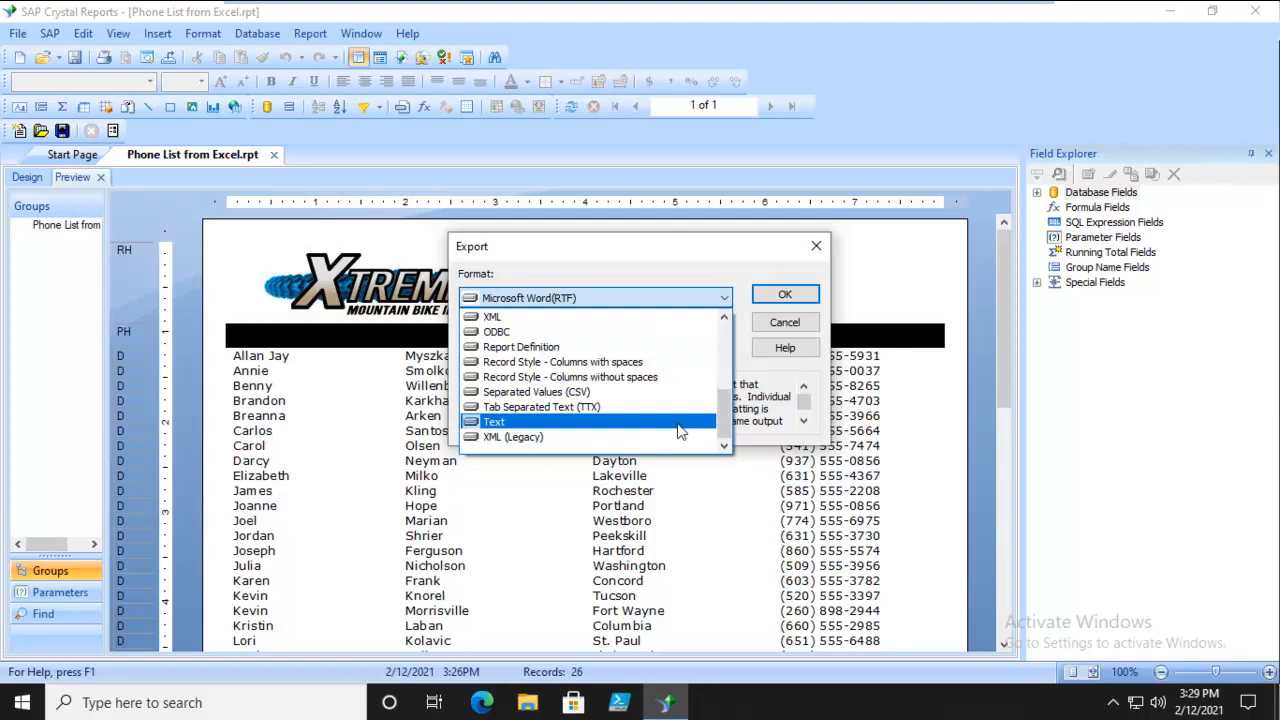
pyautogui.scroll(3)
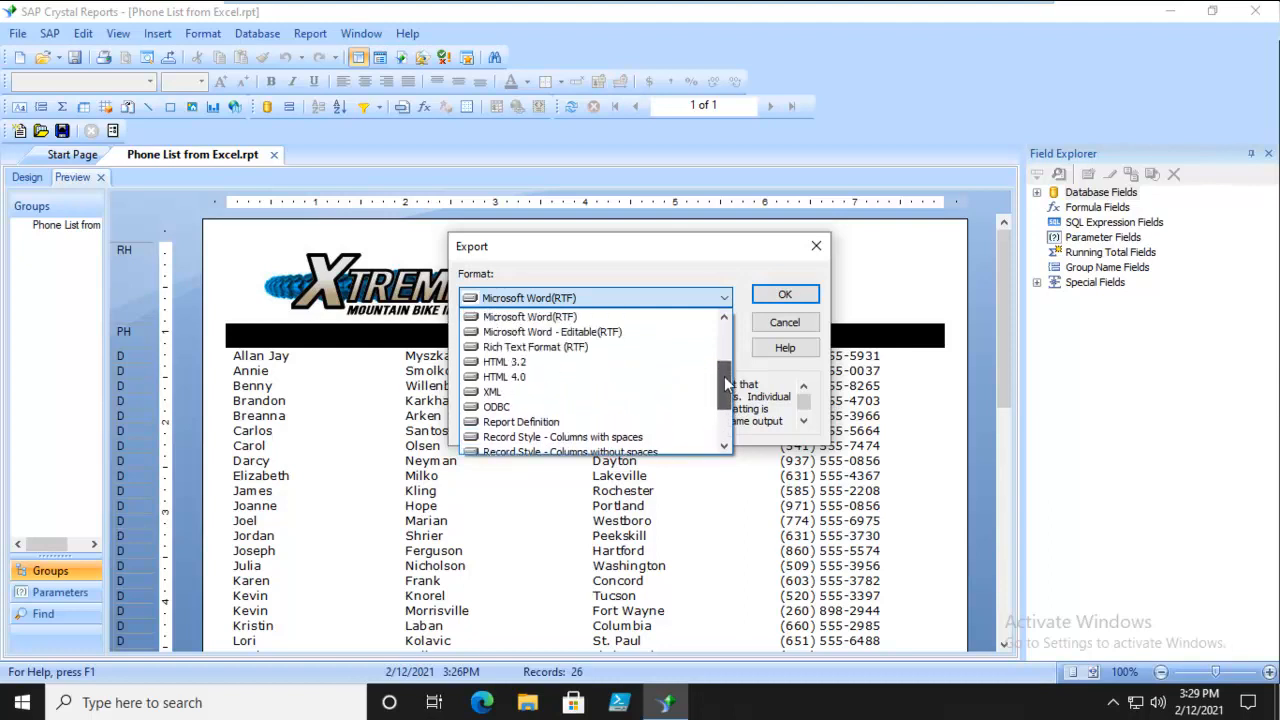
pyautogui.click(504, 376)
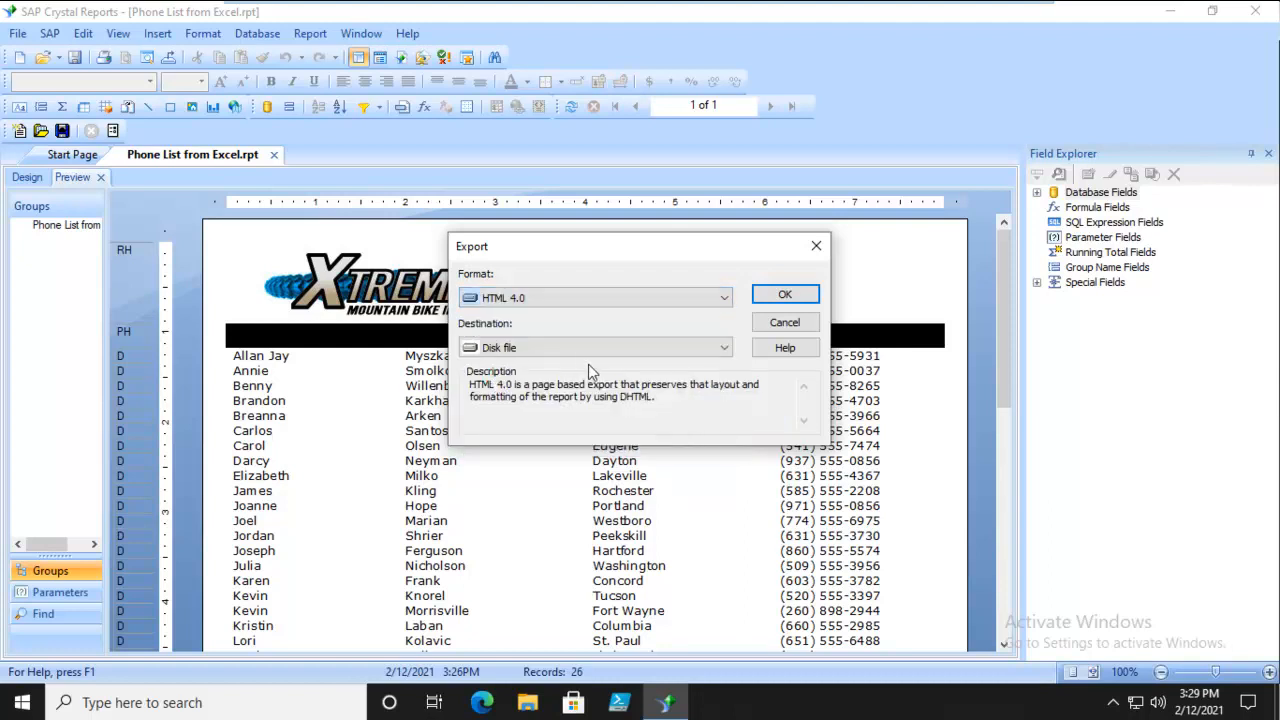
pyautogui.click(784, 292)
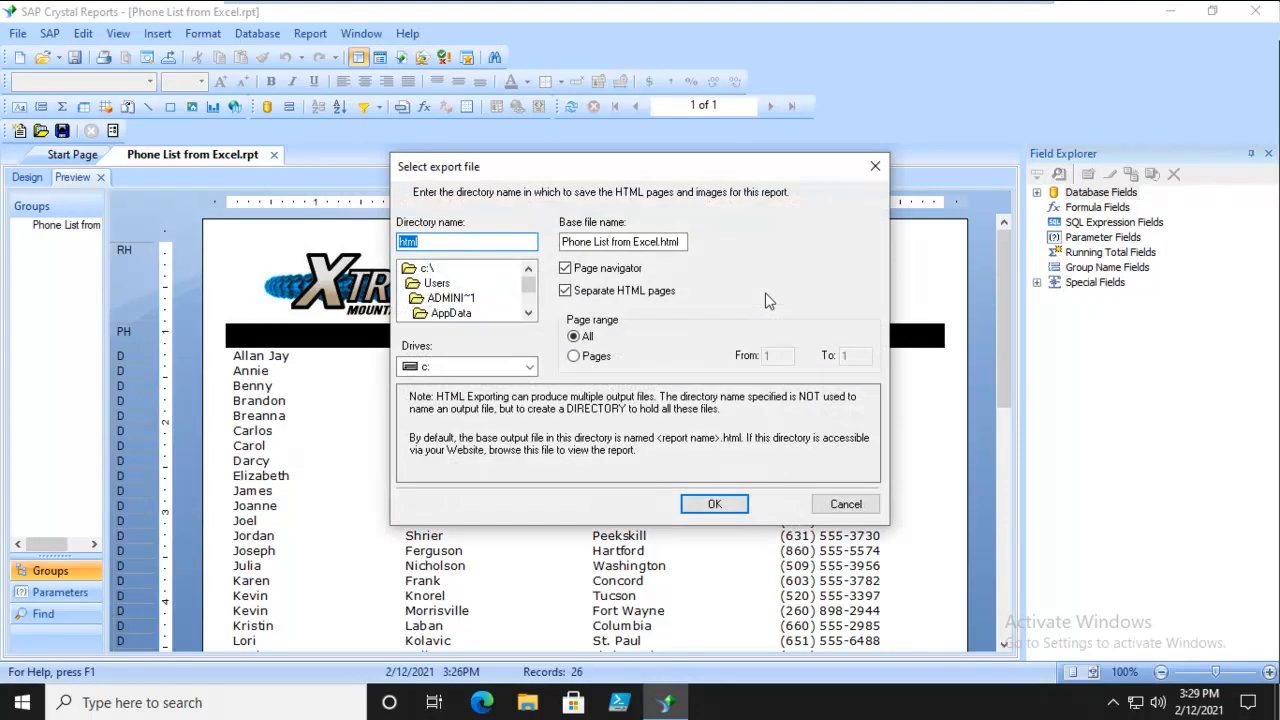
pyautogui.moveTo(512, 458)
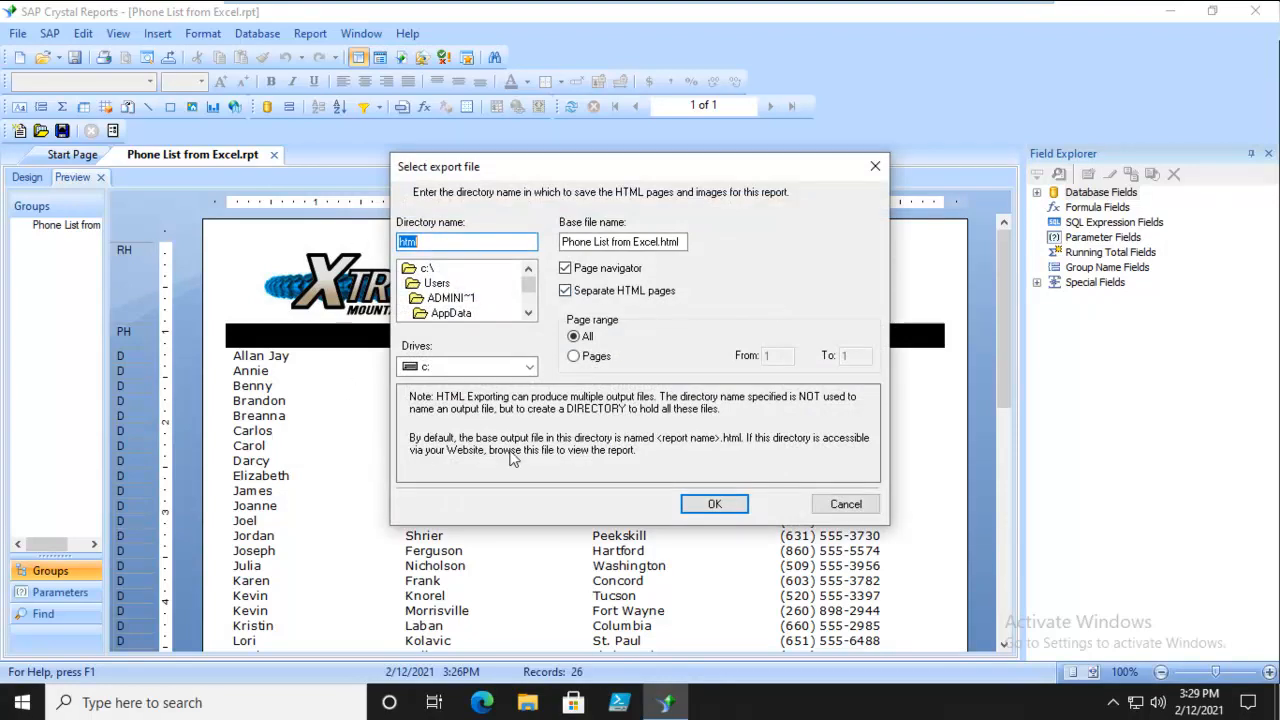
# - Switch the export location to the New Volume (E:) drive
pyautogui.click(428, 268)
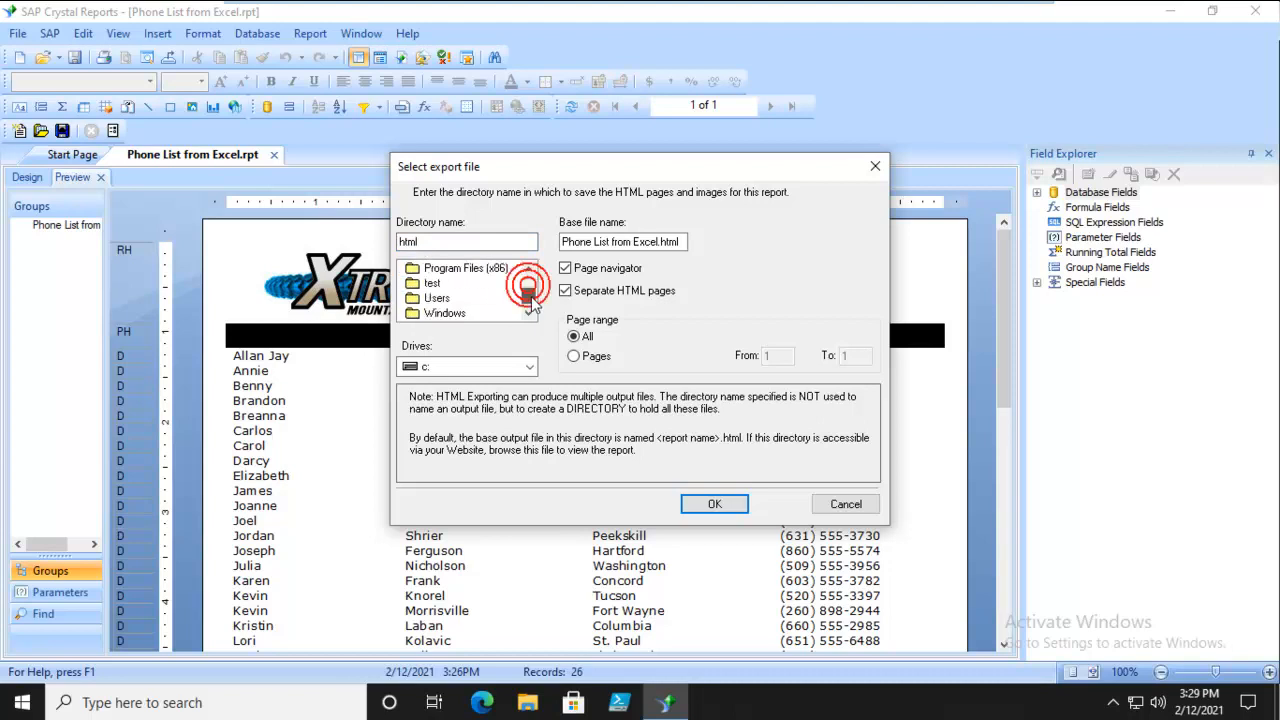
pyautogui.click(528, 268)
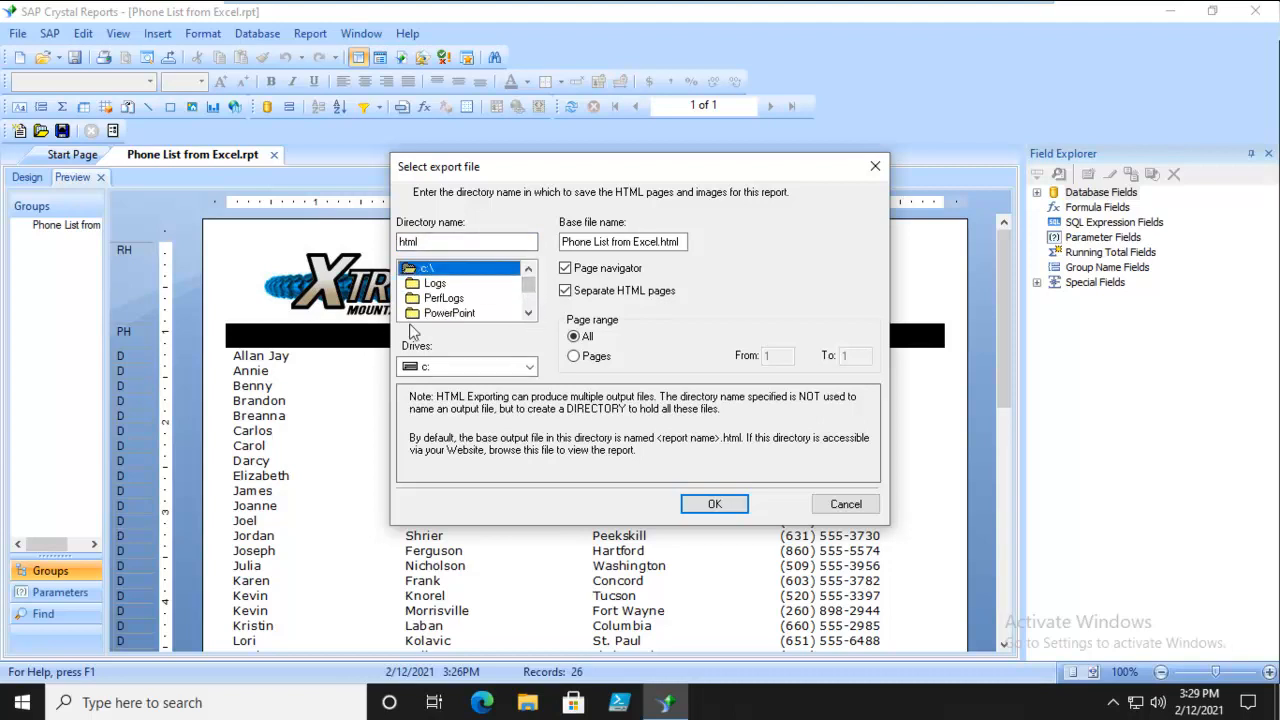
pyautogui.click(530, 366)
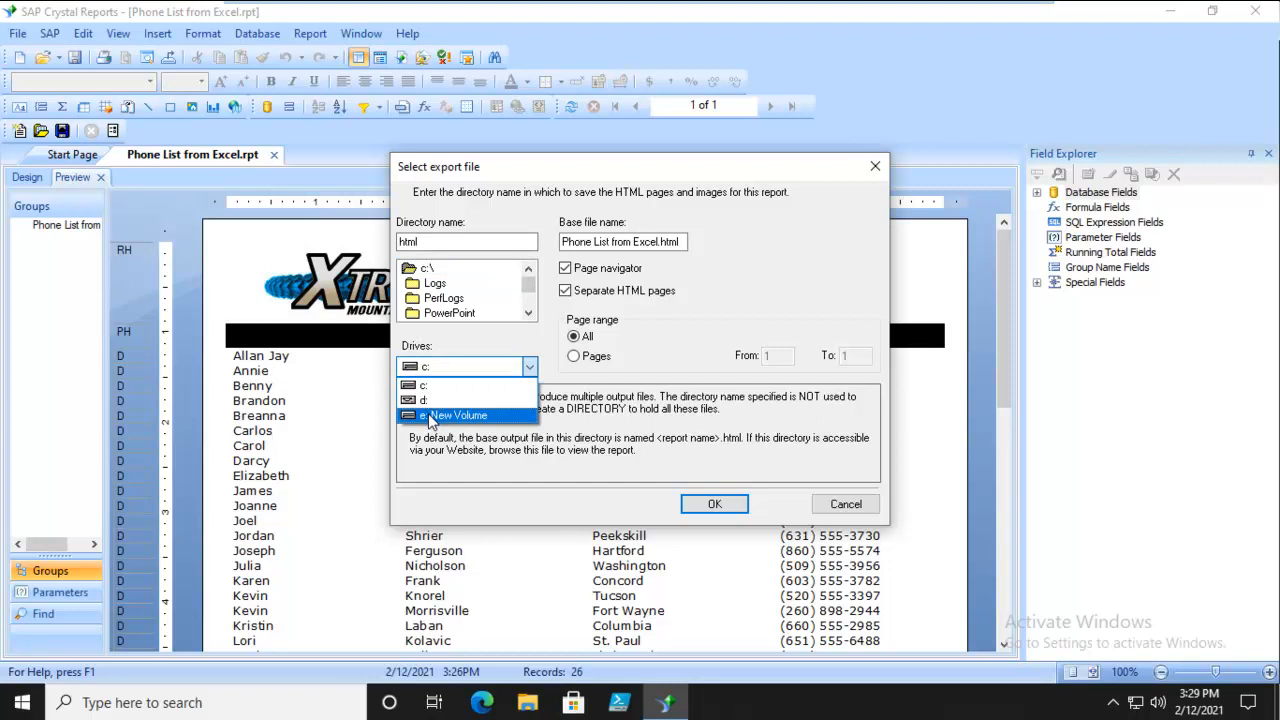
pyautogui.click(458, 414)
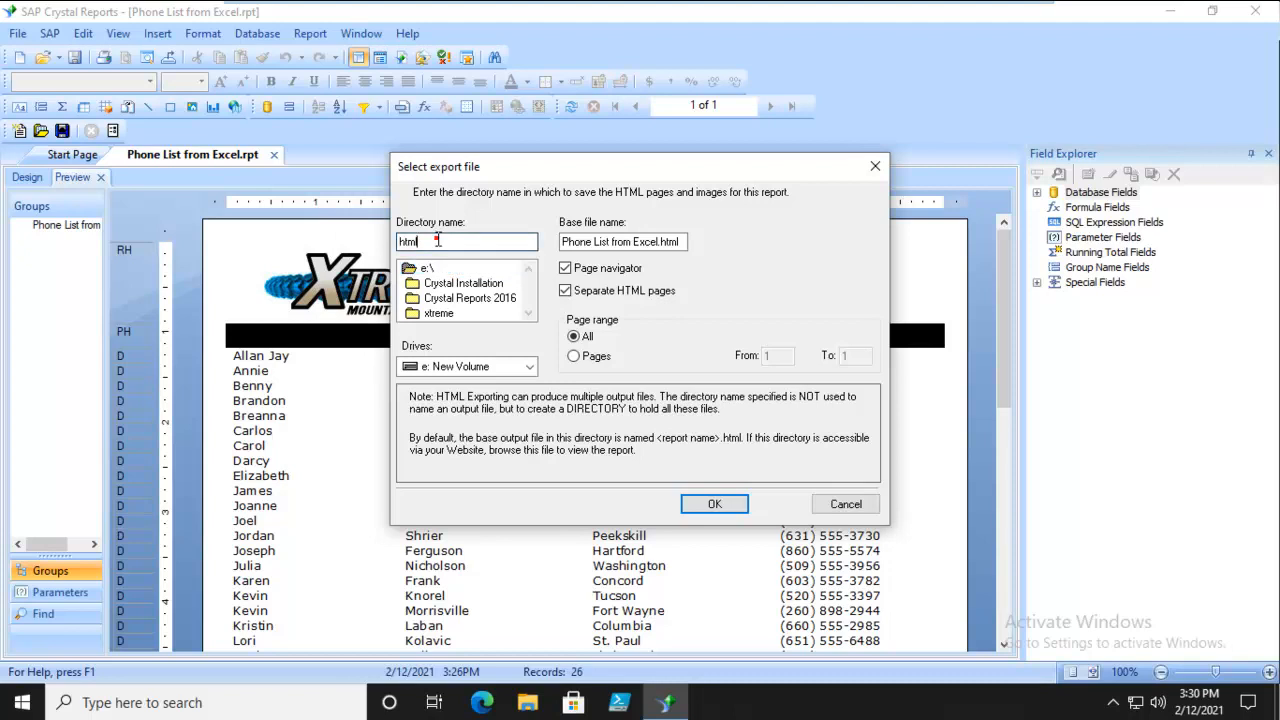
# - Name the export directory PhoneList and export the HTML pages there
pyautogui.write('Pho')
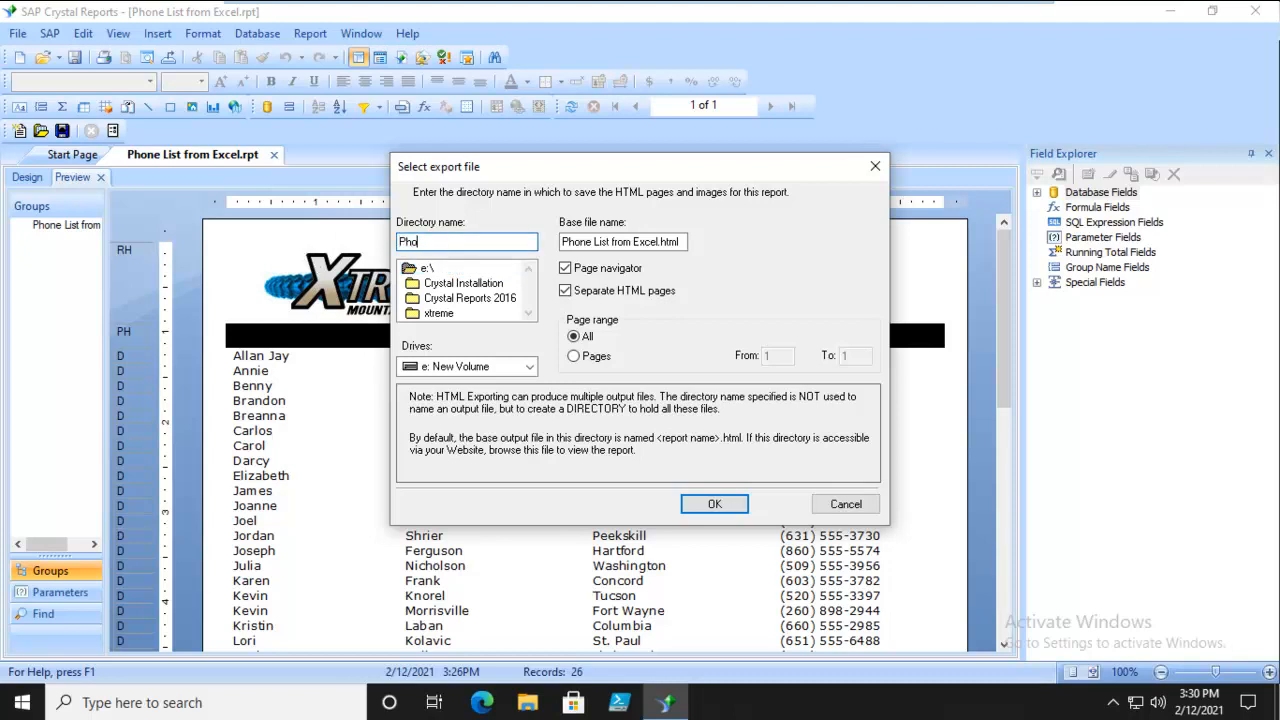
pyautogui.write('neList')
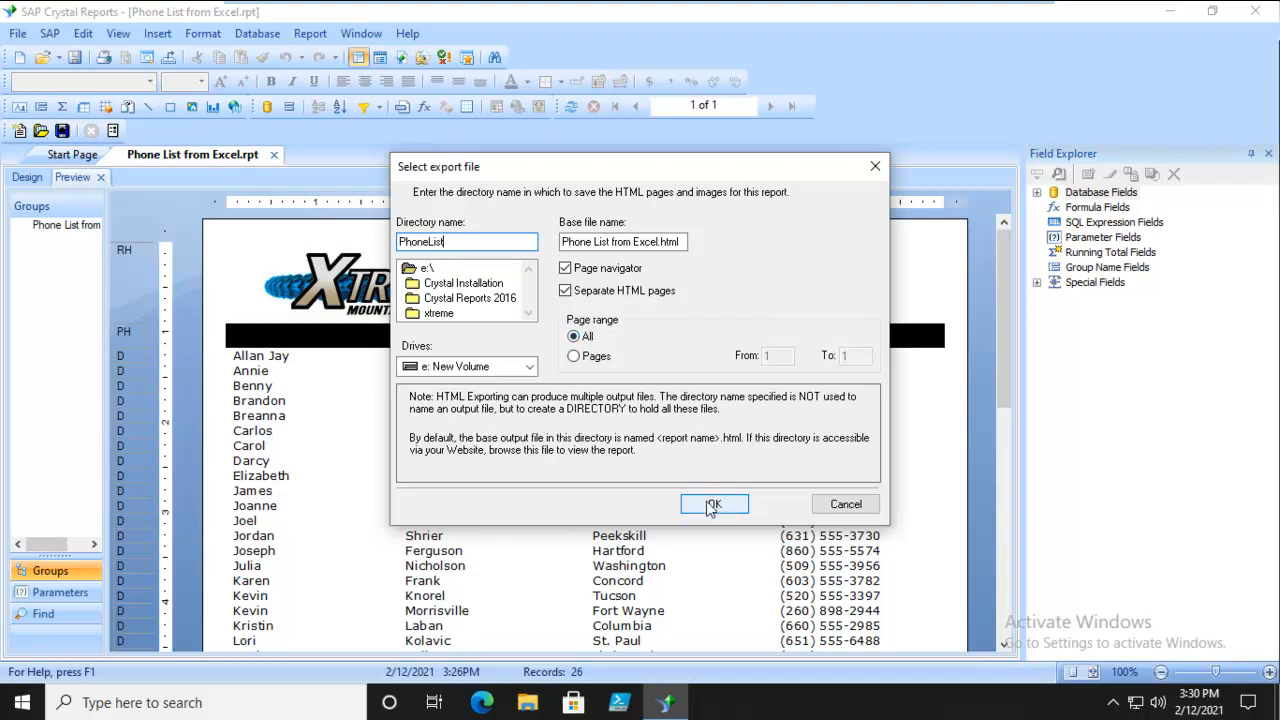
pyautogui.click(714, 504)
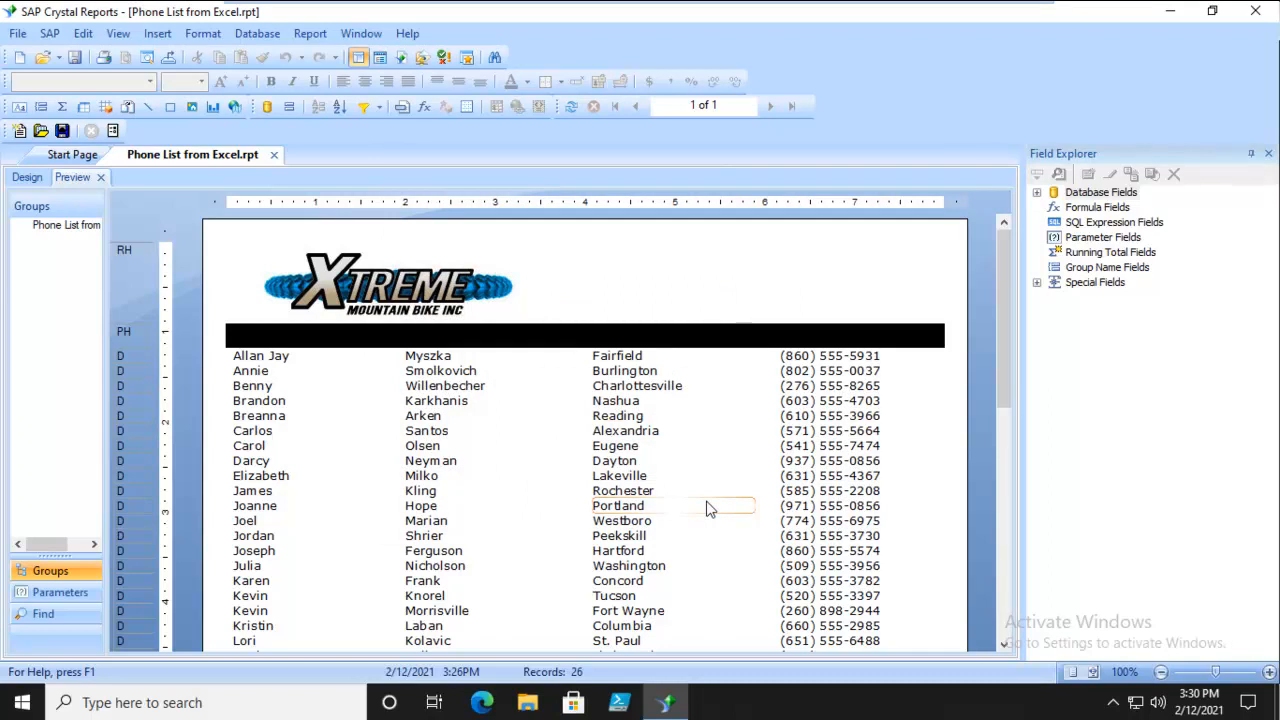
# - Browse to E:\PhoneList in File Explorer and select the exported HTML page
pyautogui.click(528, 702)
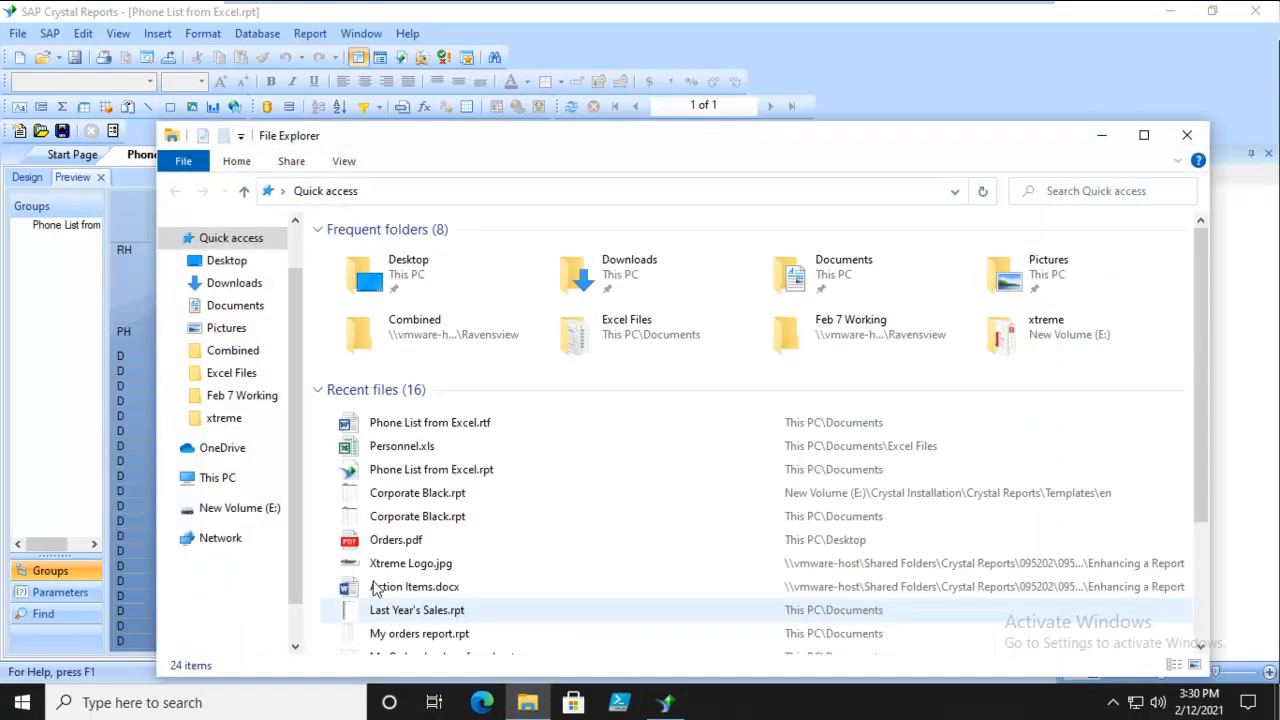
pyautogui.scroll(-3)
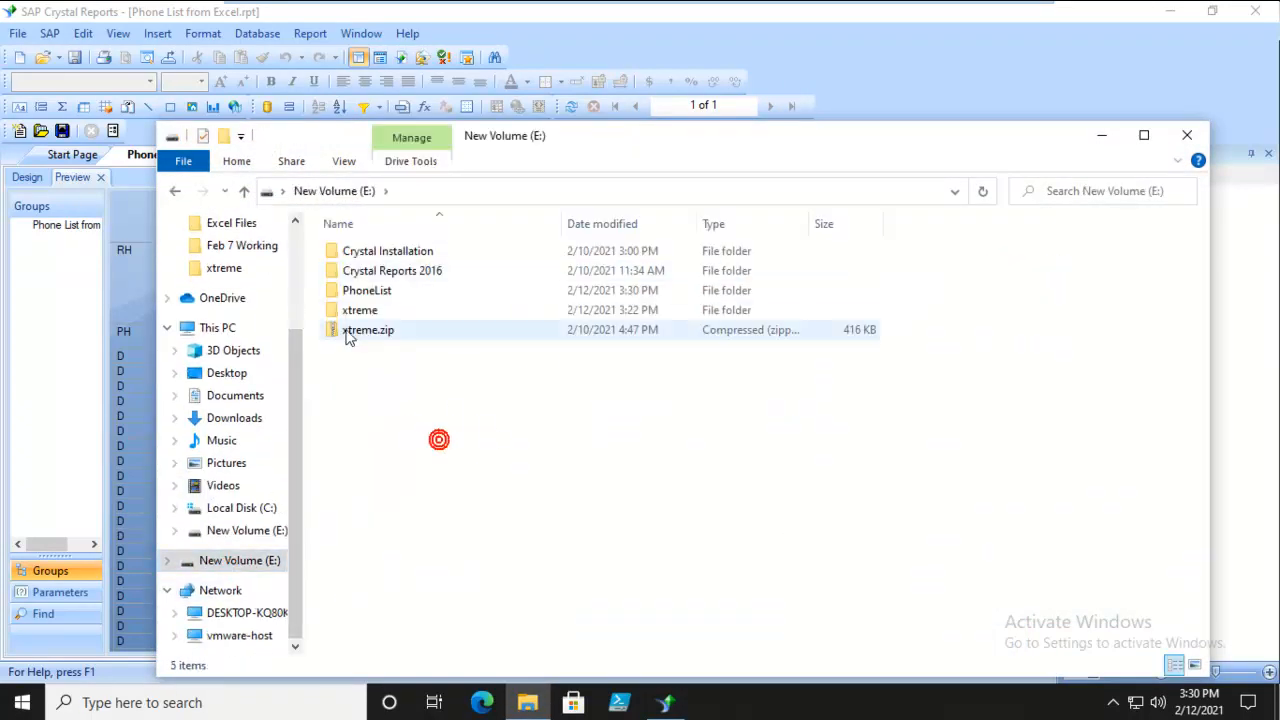
pyautogui.doubleClick(368, 290)
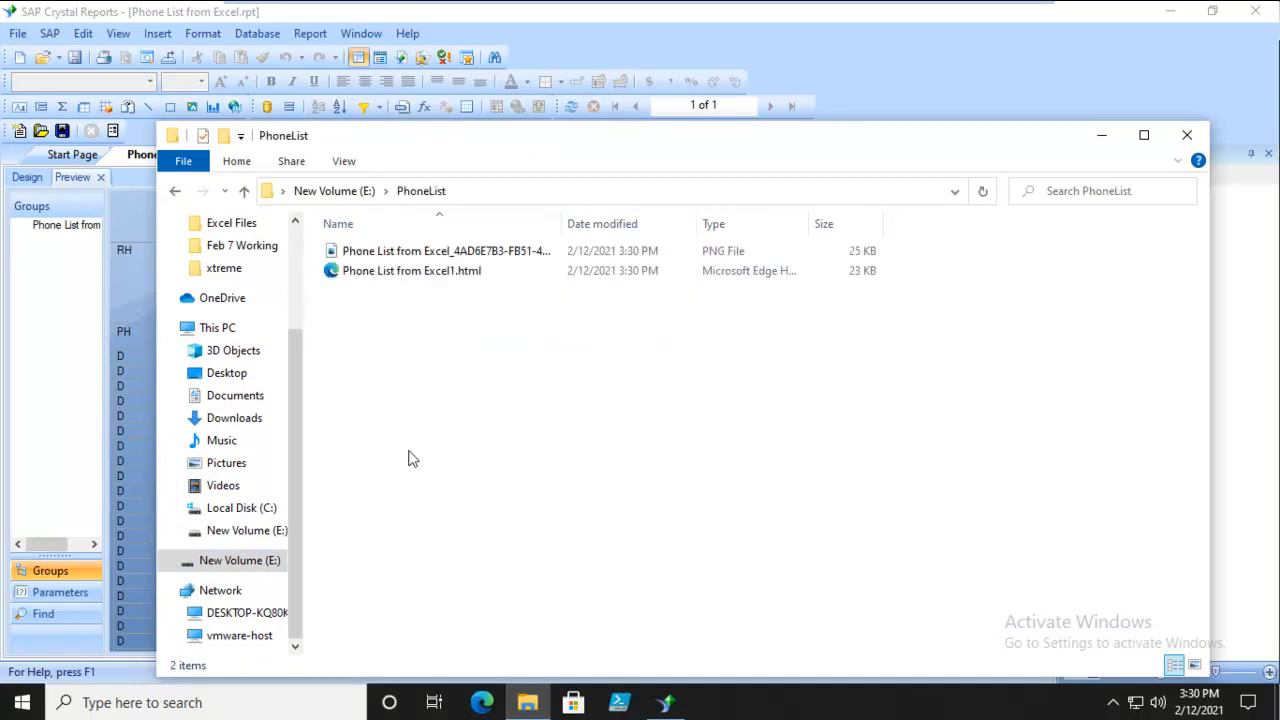
pyautogui.click(412, 270)
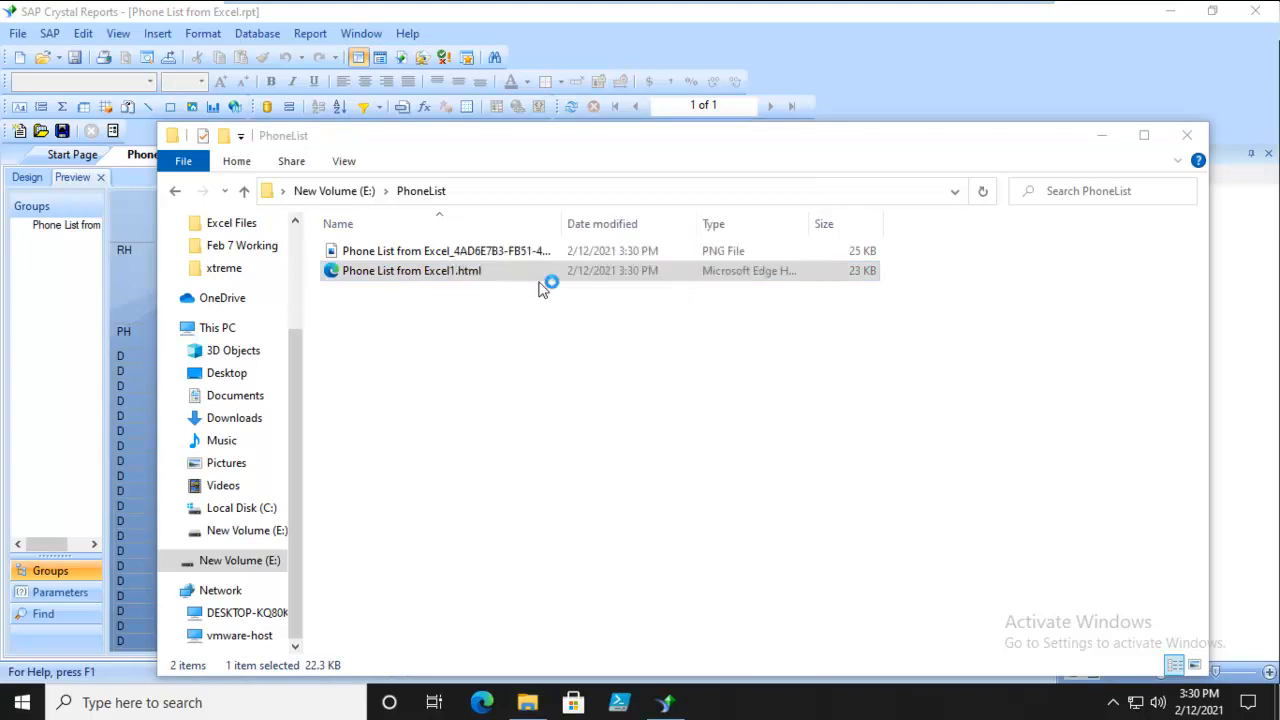
pyautogui.moveTo(628, 452)
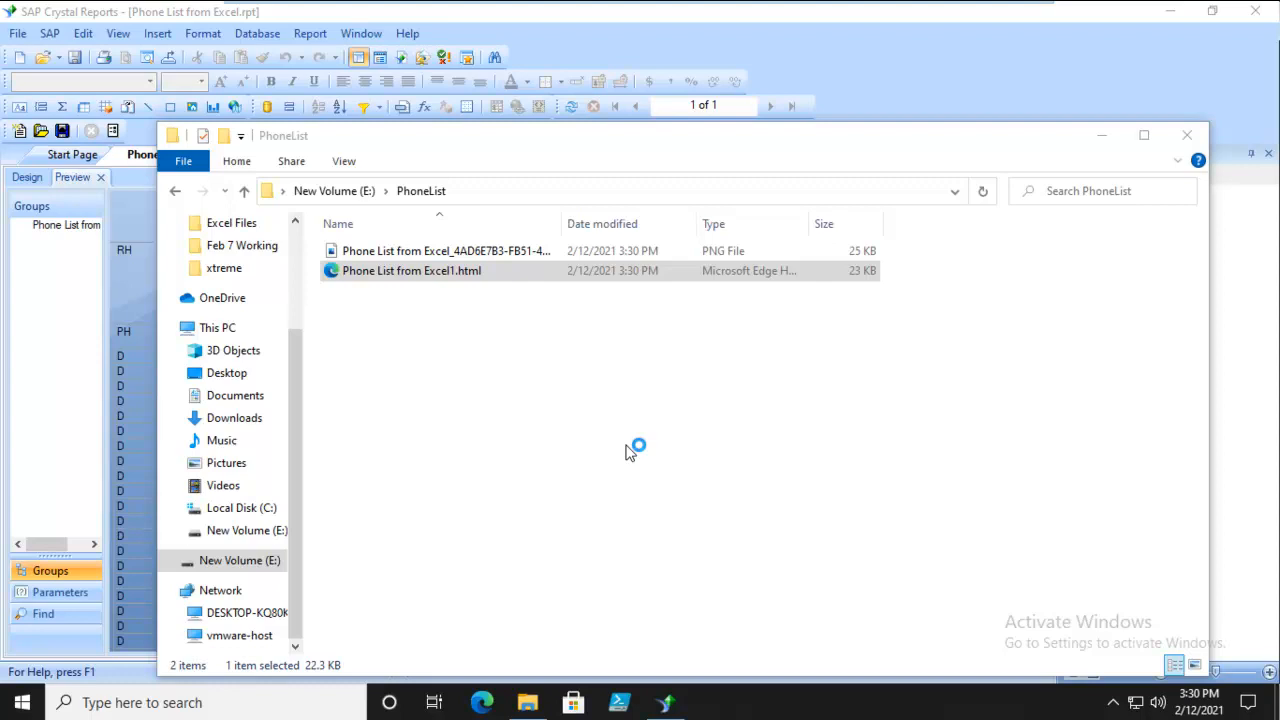
pyautogui.moveTo(630, 450)
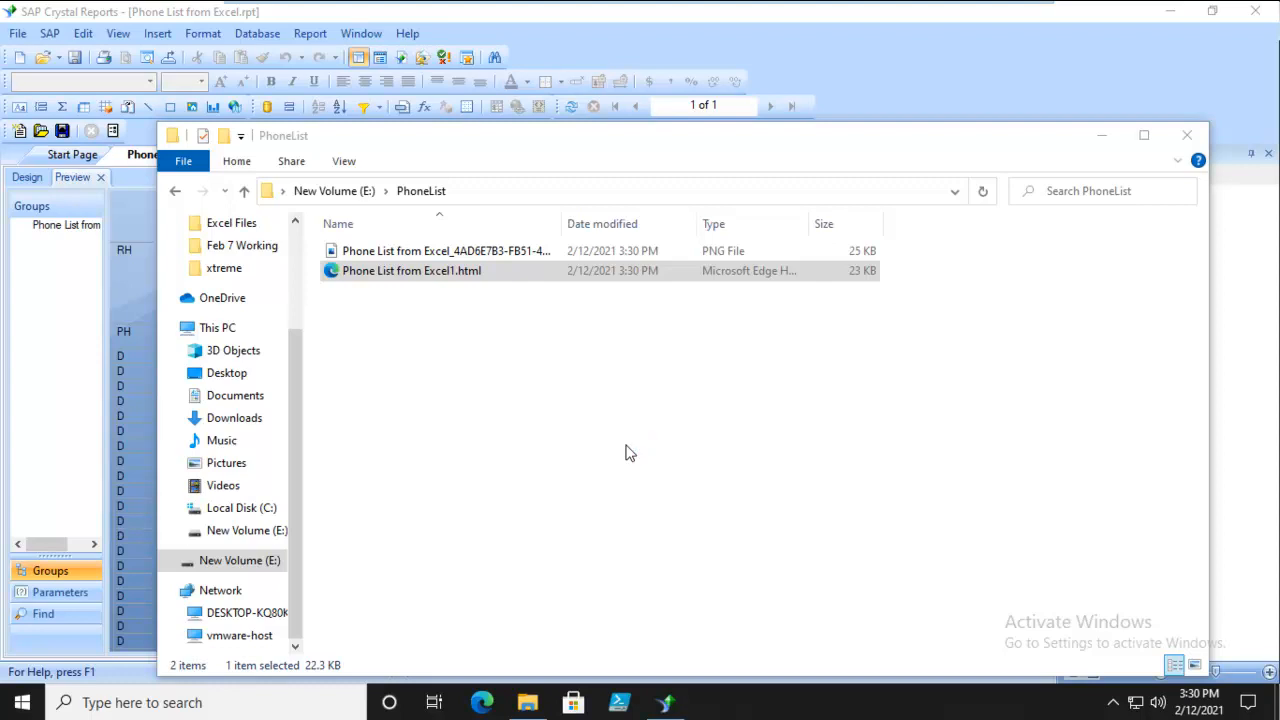
pyautogui.moveTo(624, 500)
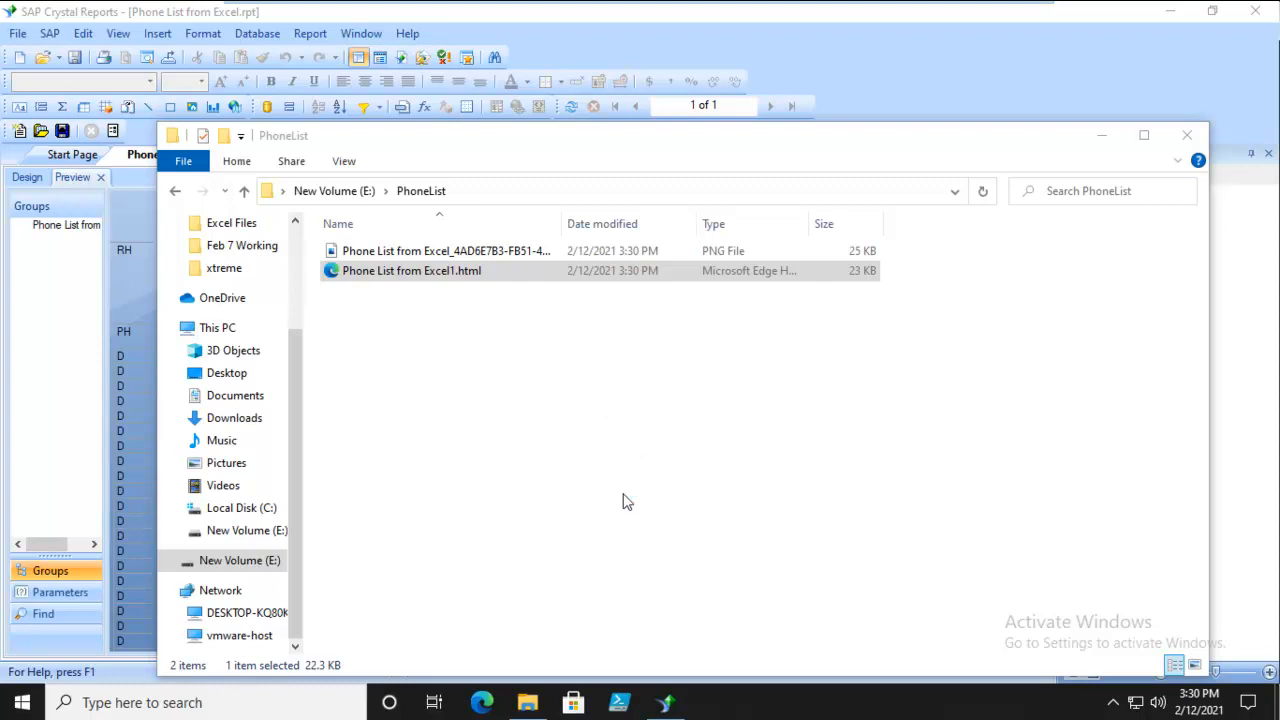
# - View Phone List from Excel1.html in Microsoft Edge with its XTREME logo and names
pyautogui.doubleClick(412, 272)
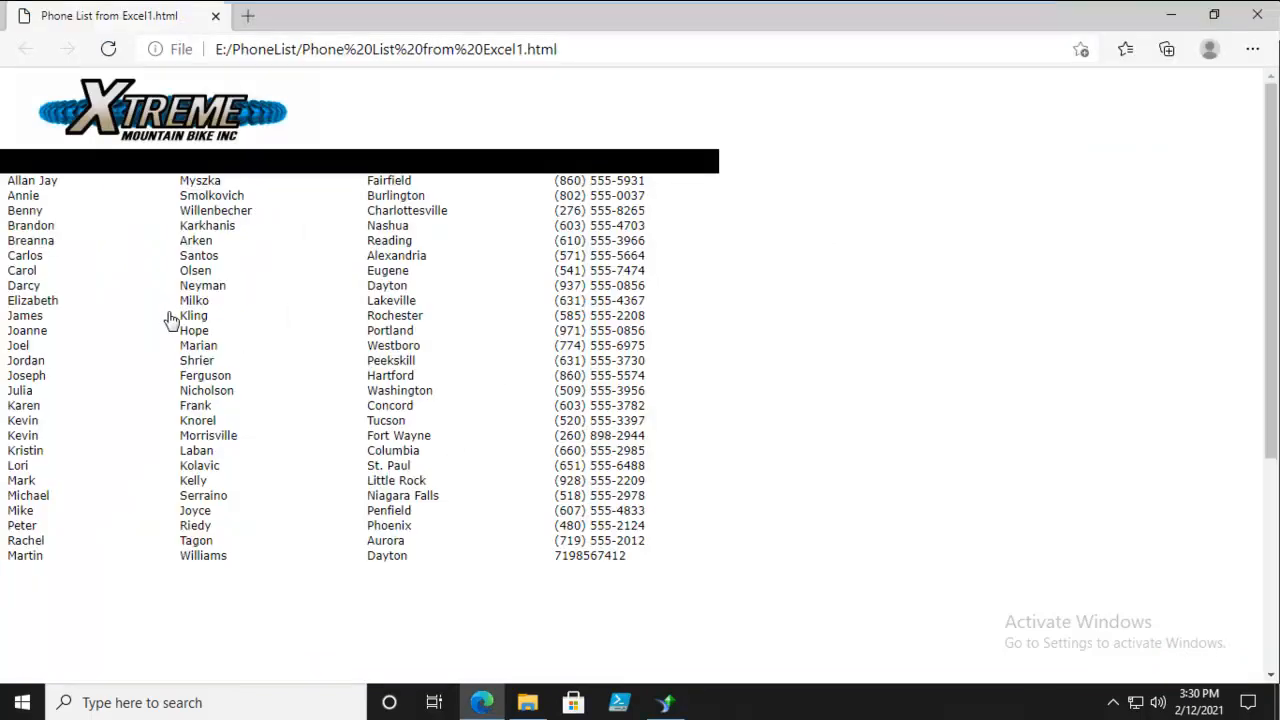
pyautogui.moveTo(444, 184)
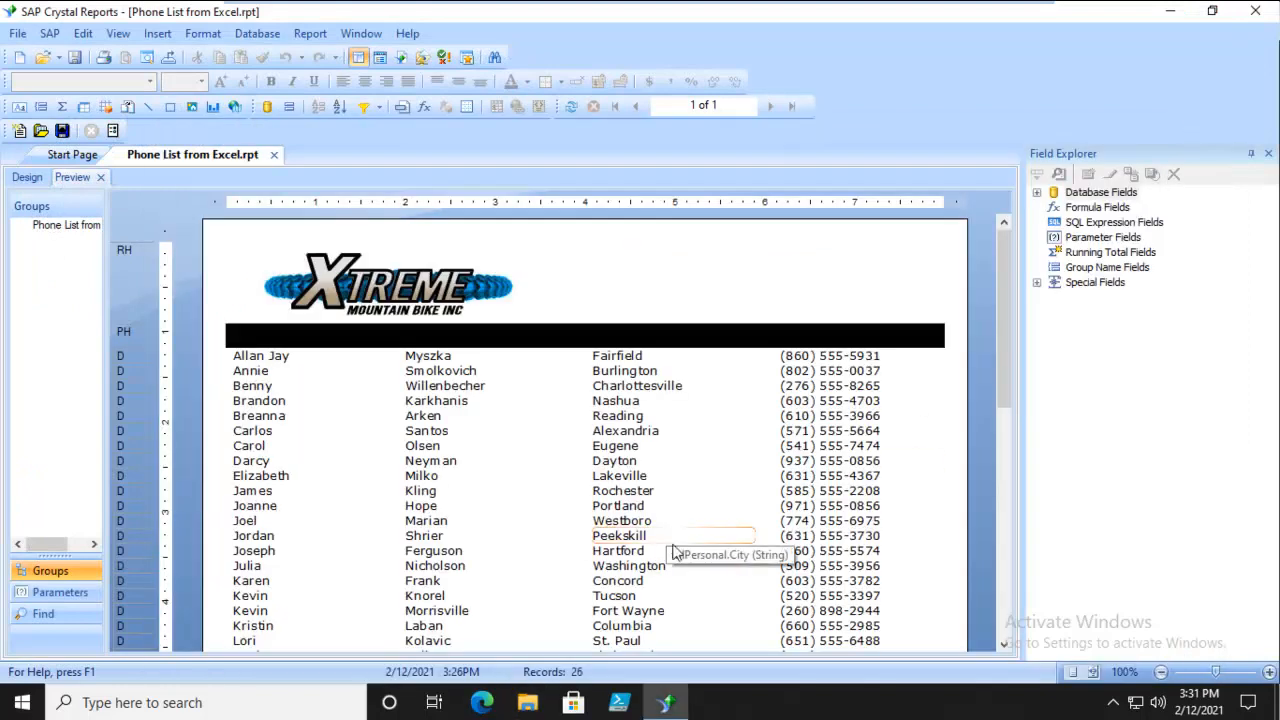
pyautogui.click(16, 32)
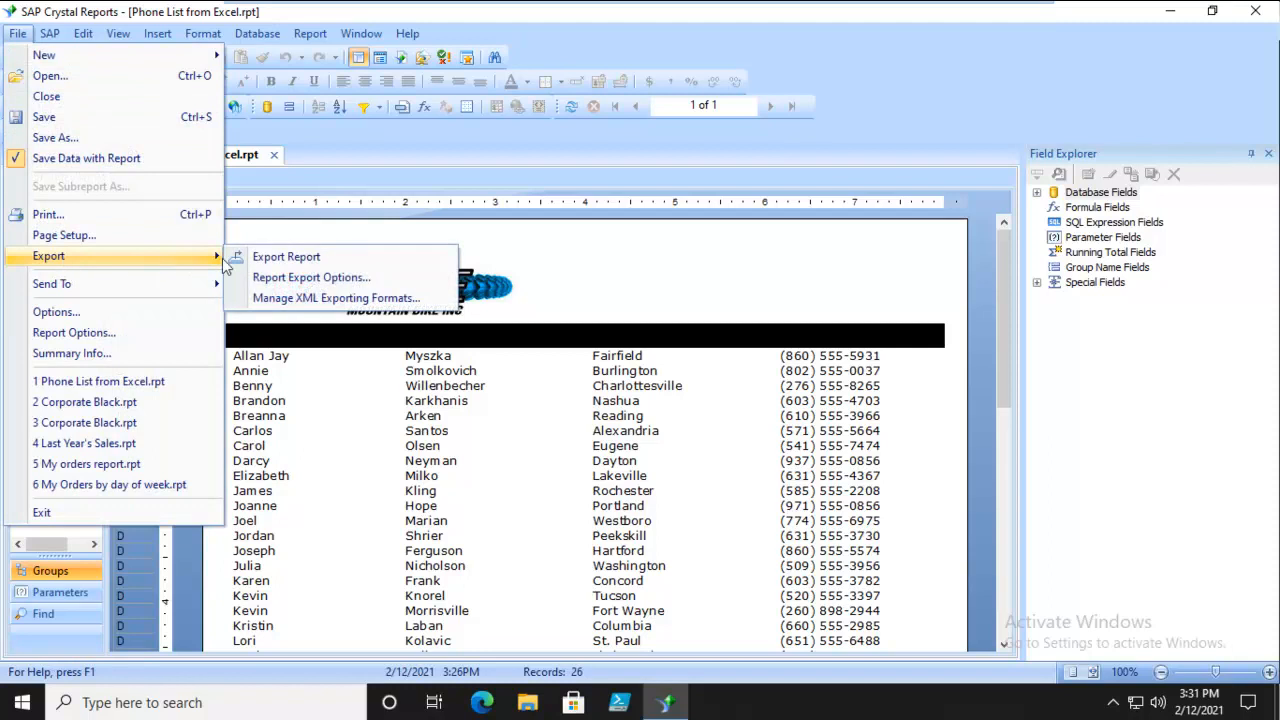
pyautogui.click(286, 256)
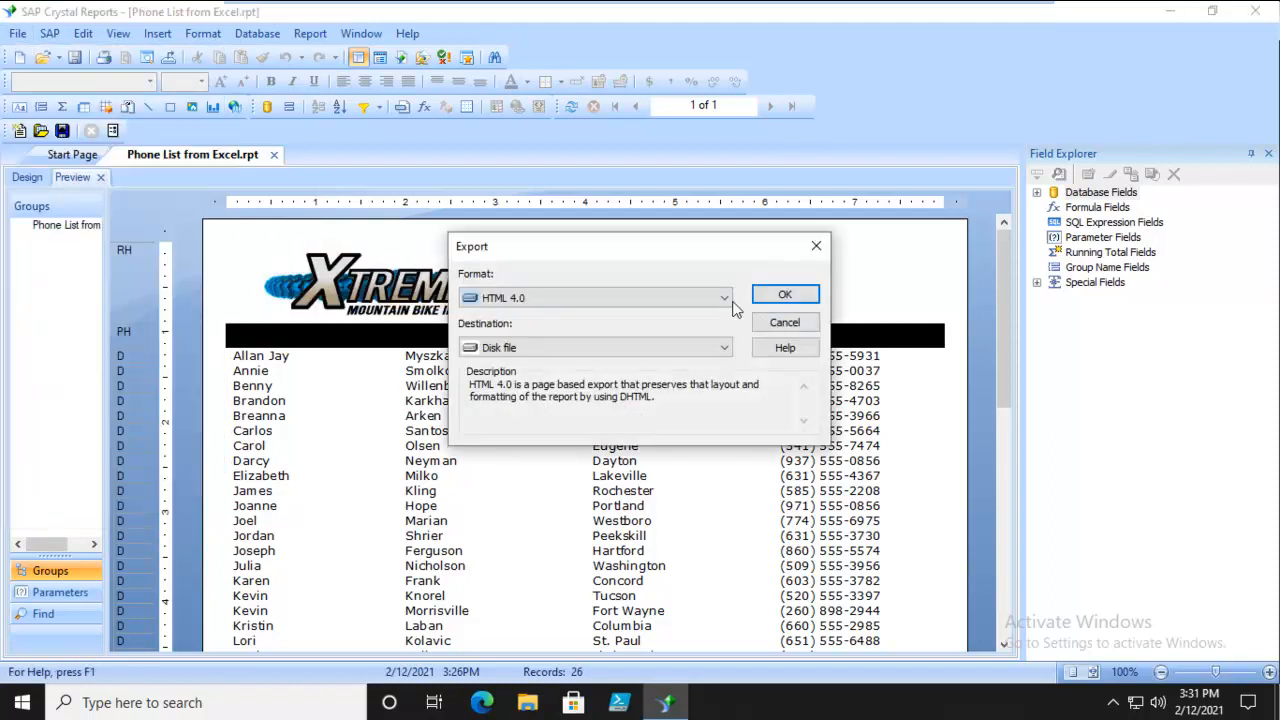
pyautogui.click(722, 296)
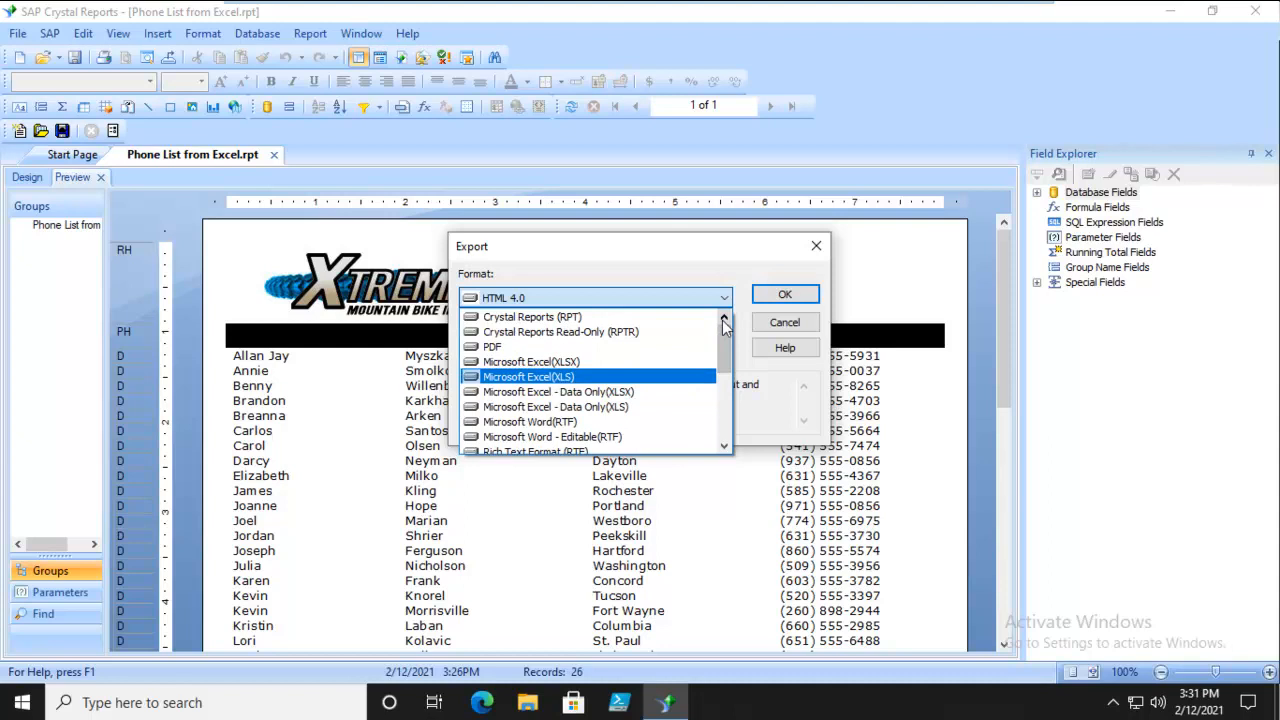
pyautogui.moveTo(718, 316)
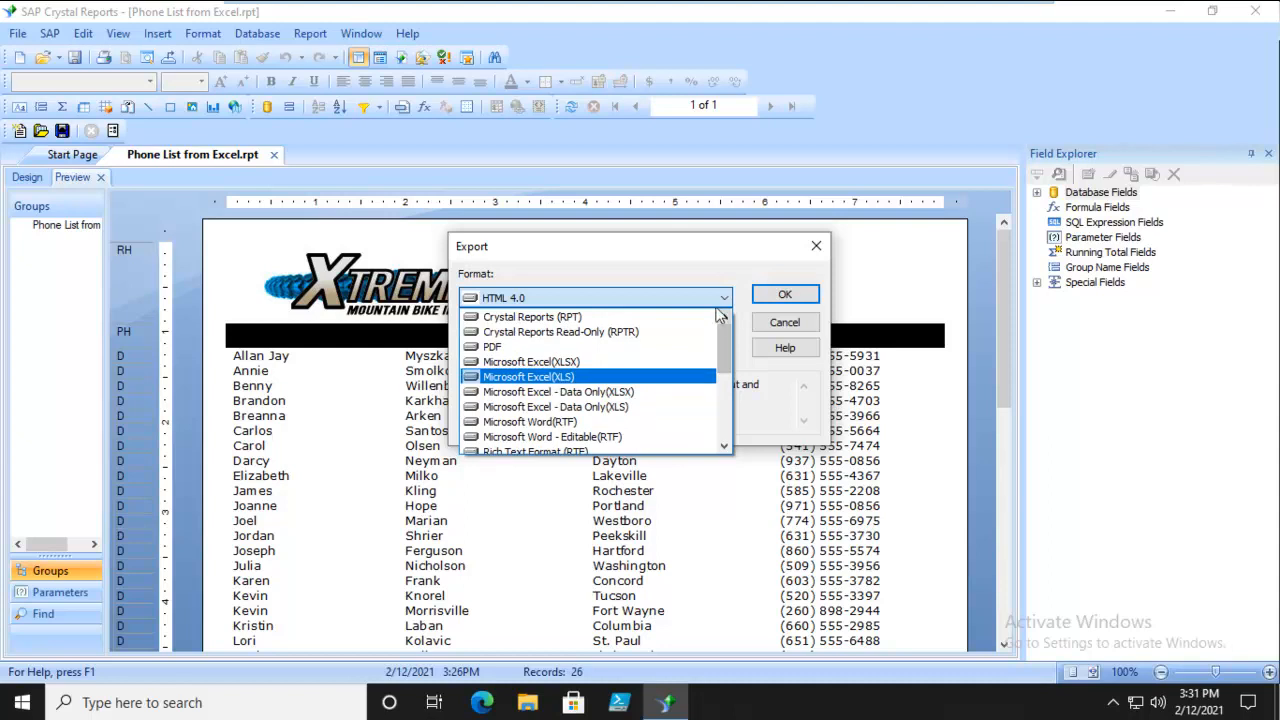
pyautogui.click(530, 316)
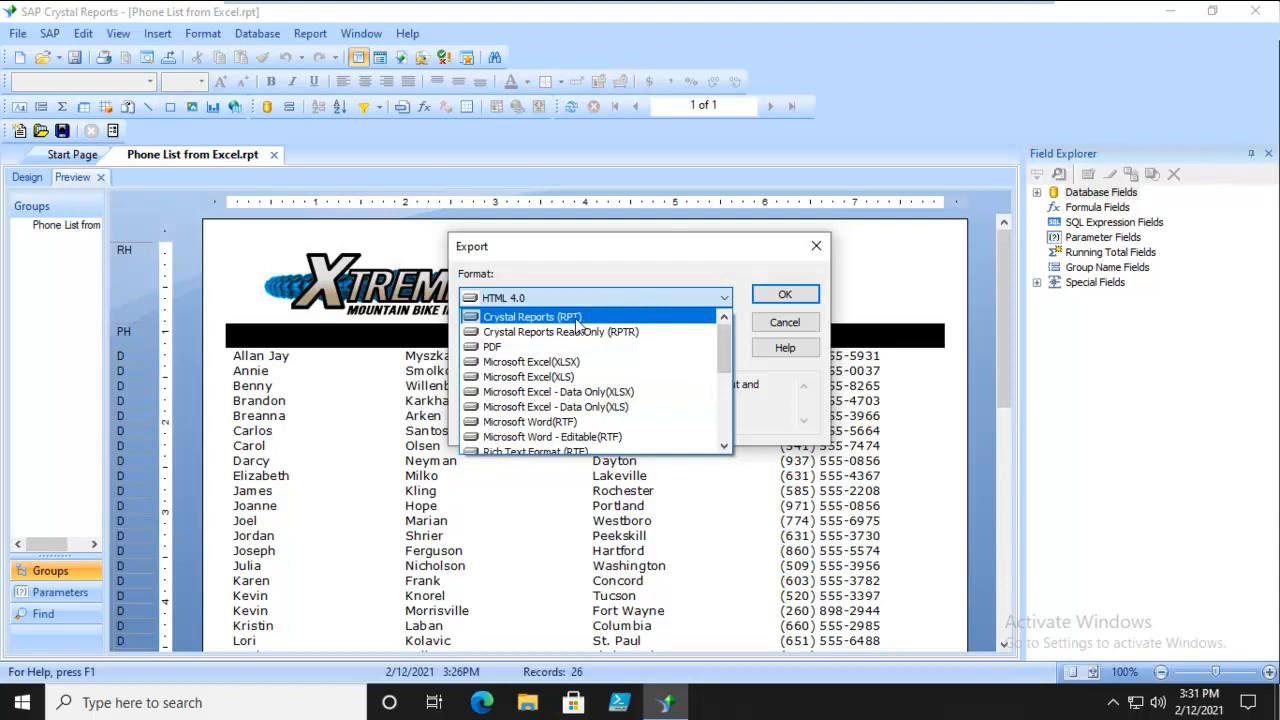
pyautogui.click(596, 296)
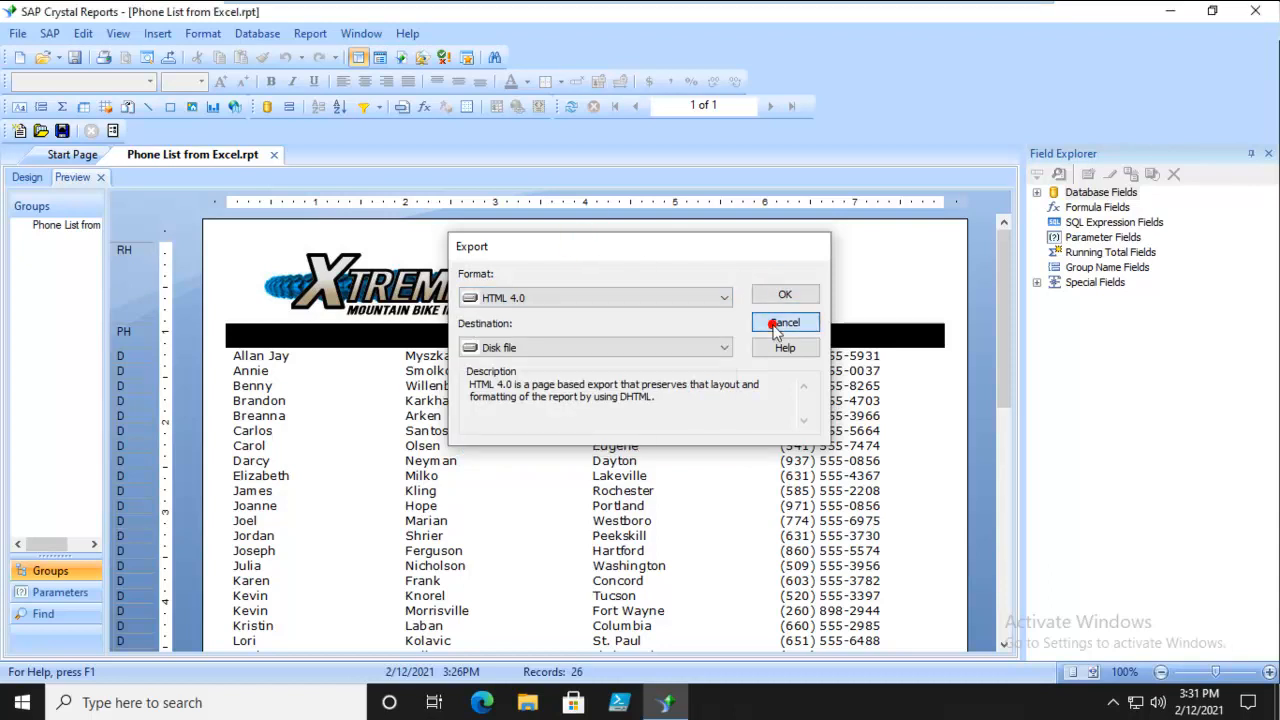
pyautogui.click(784, 322)
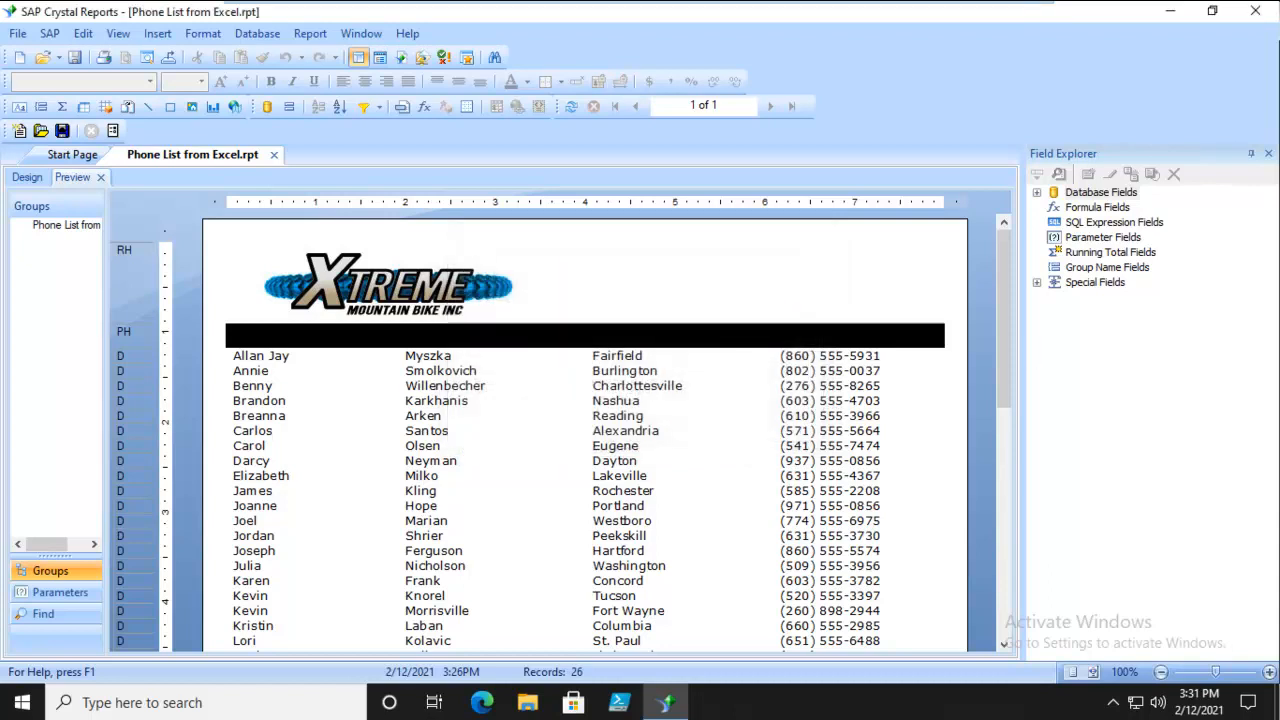